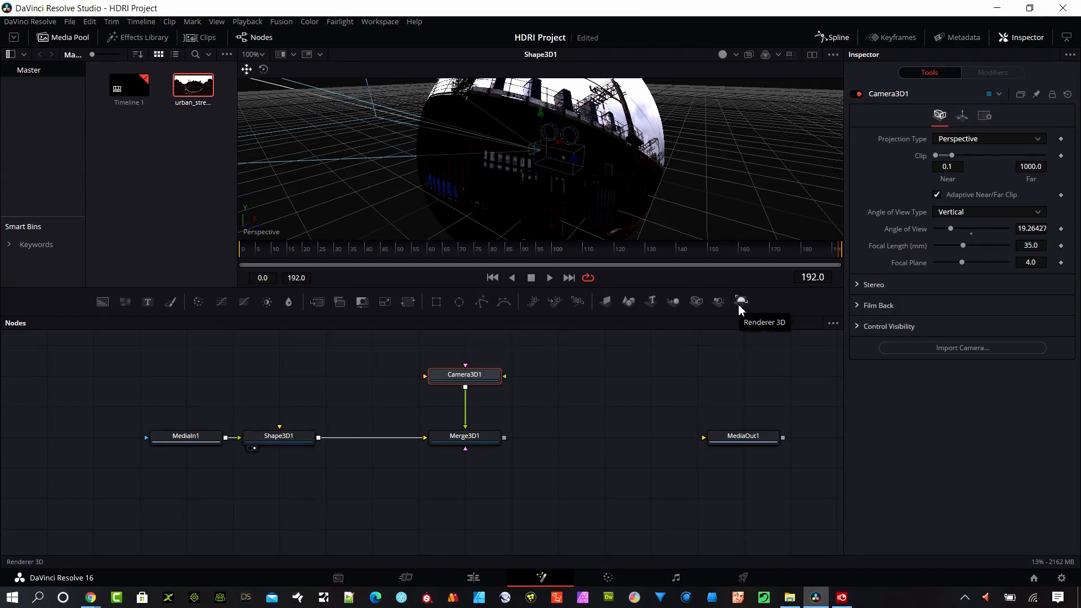
# Add a Renderer3D1 node fed by Merge3D1 in the Fusion node graph
pyautogui.click(741, 302)
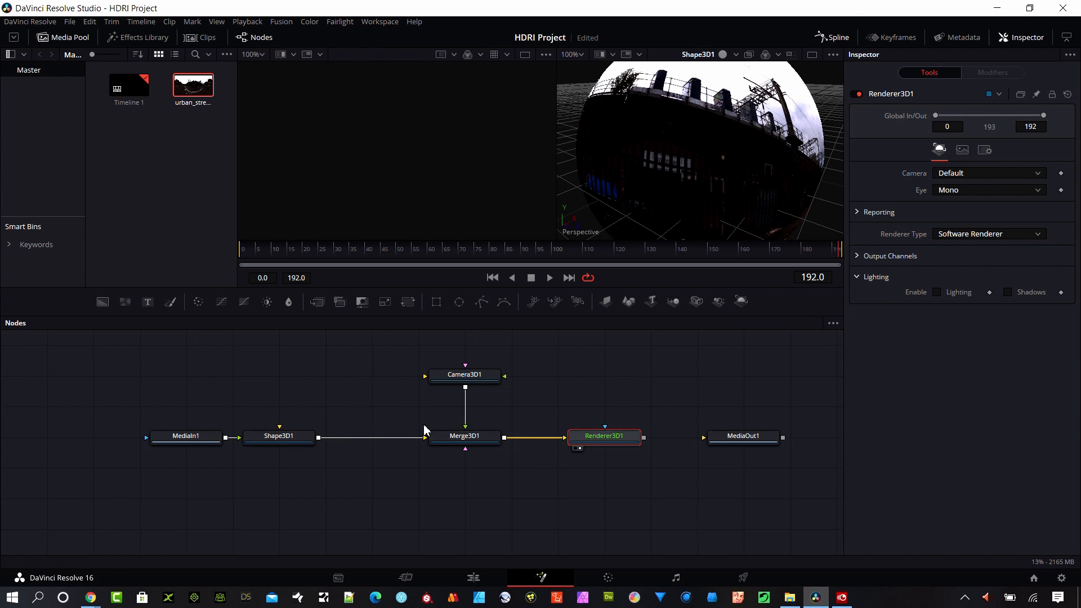
pyautogui.click(89, 596)
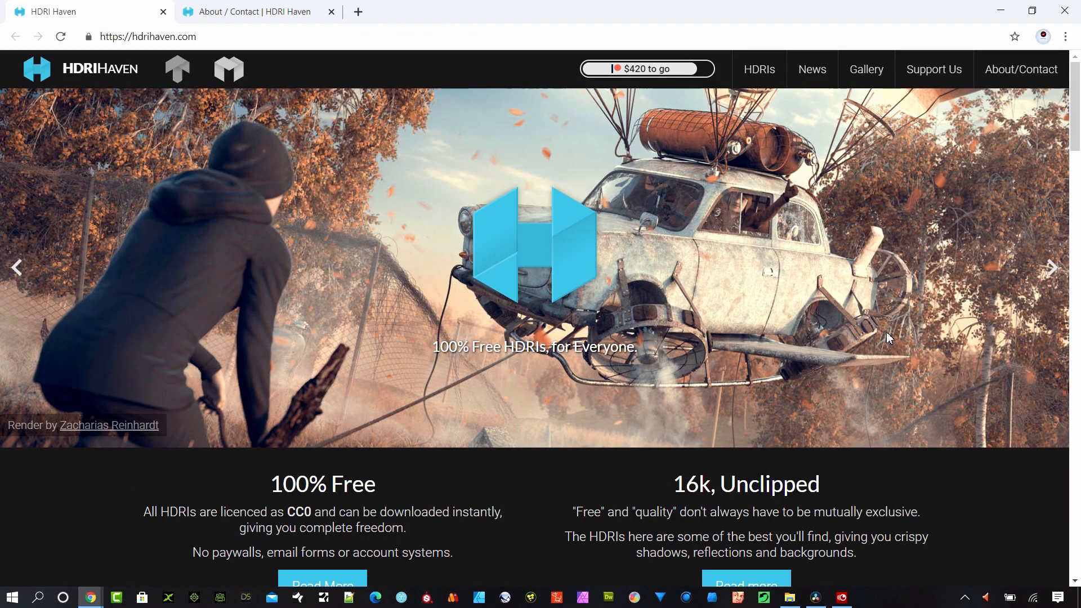
# Visit HDRI Haven's About/Contact page, return home, and open the full HDRIs library
pyautogui.click(1053, 268)
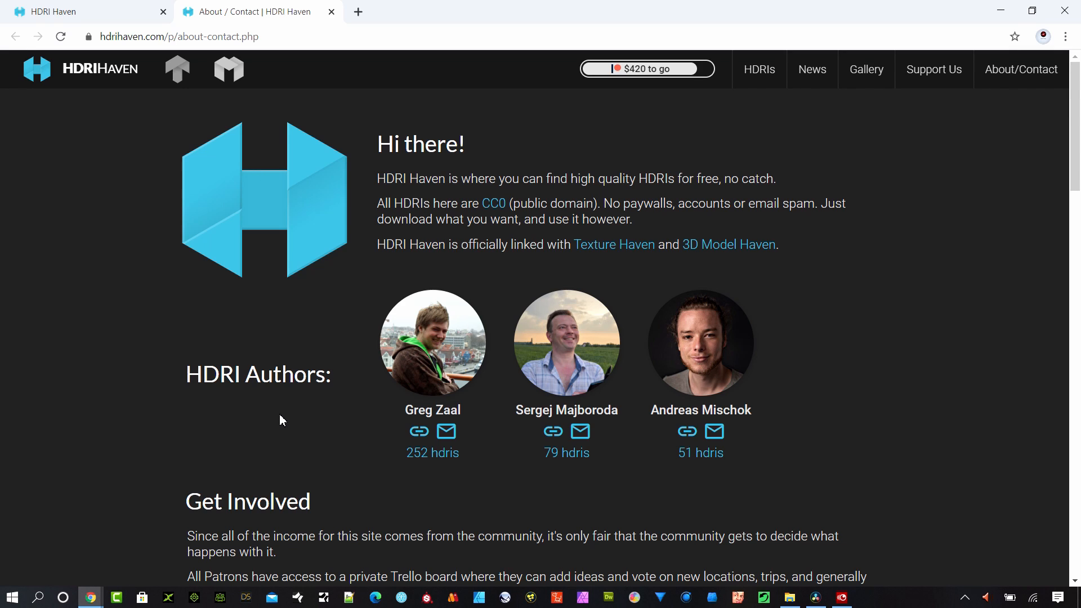
pyautogui.moveTo(66, 12)
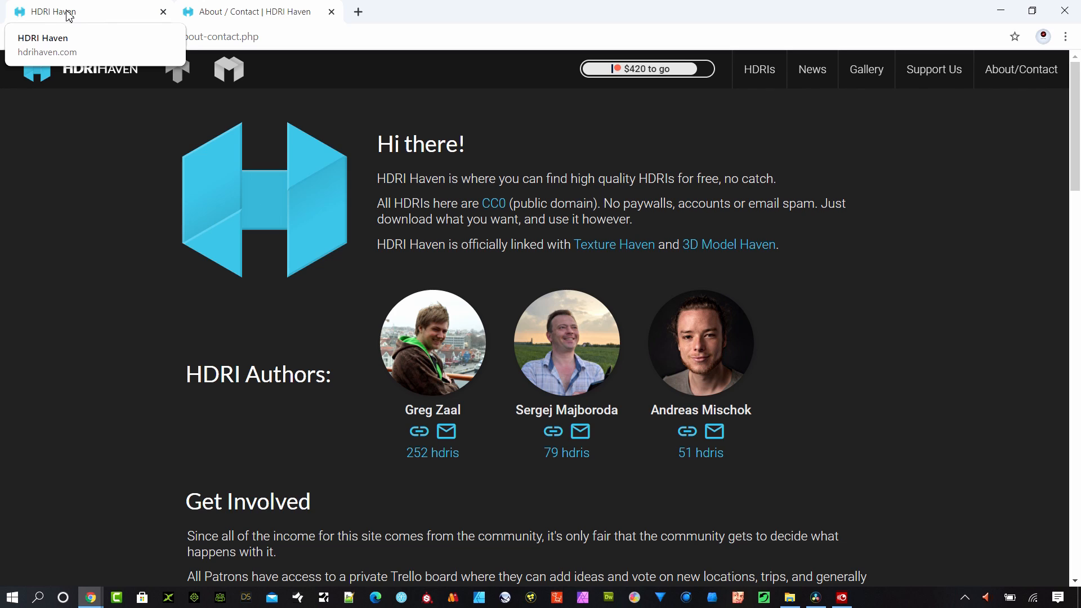
pyautogui.click(69, 12)
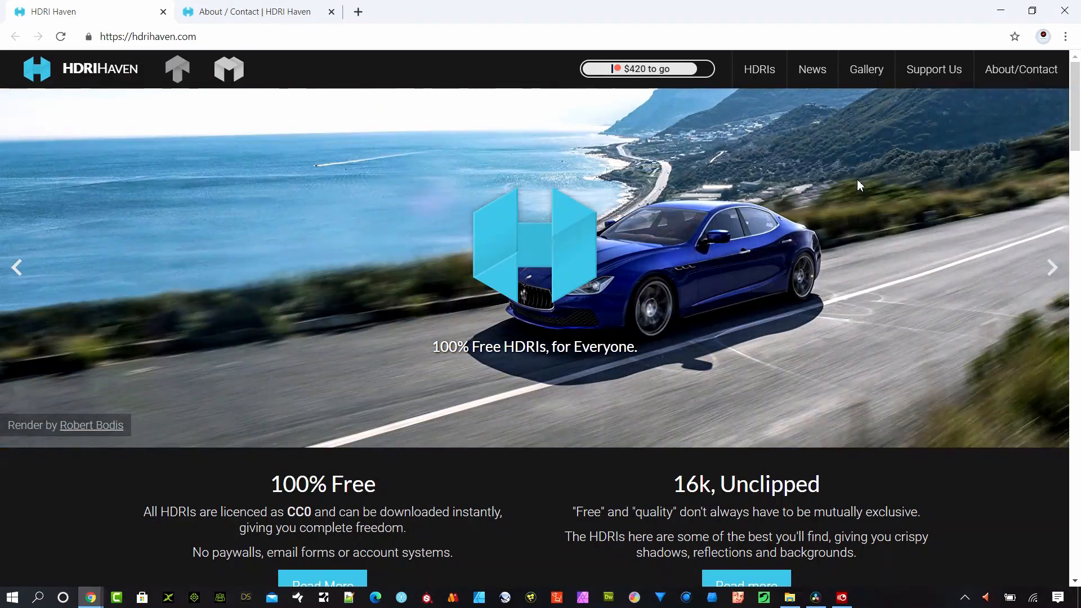
pyautogui.click(757, 69)
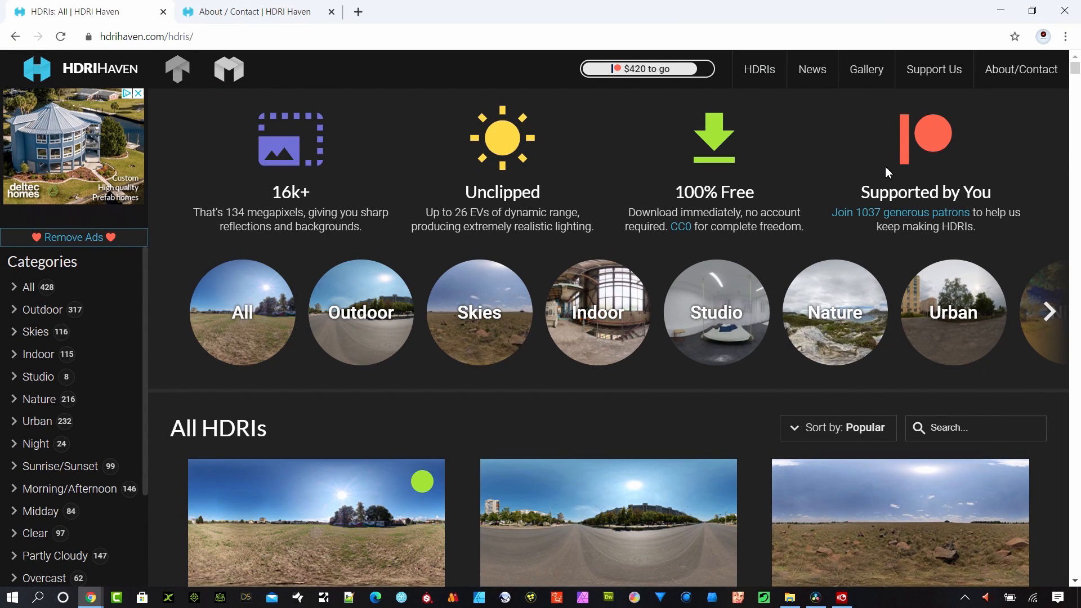
pyautogui.moveTo(758, 68)
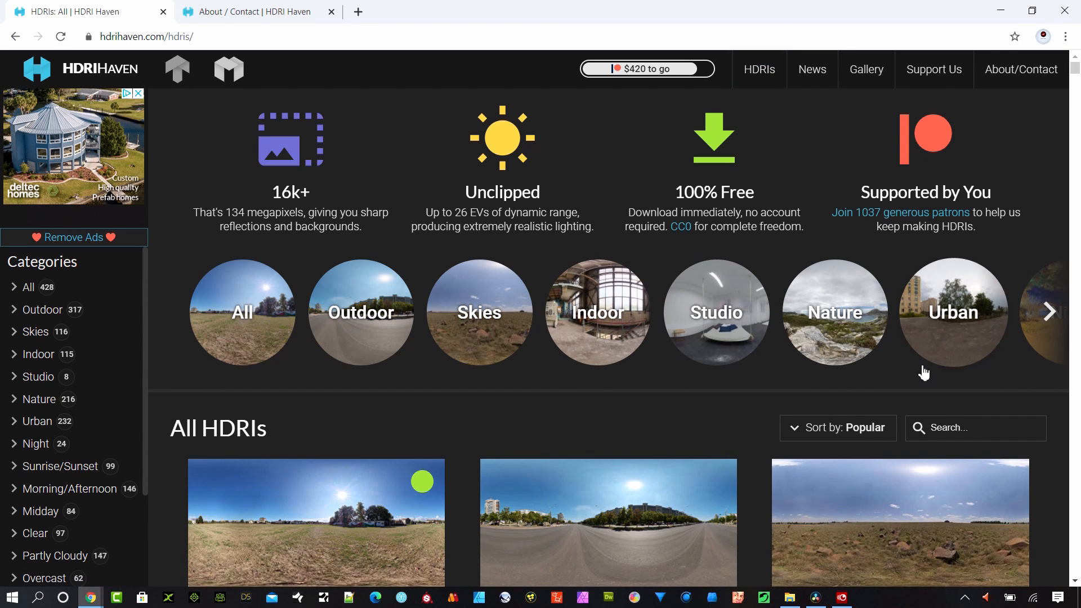
# Filter the HDRI library to the Urban category and browse the urban results
pyautogui.scroll(-3)
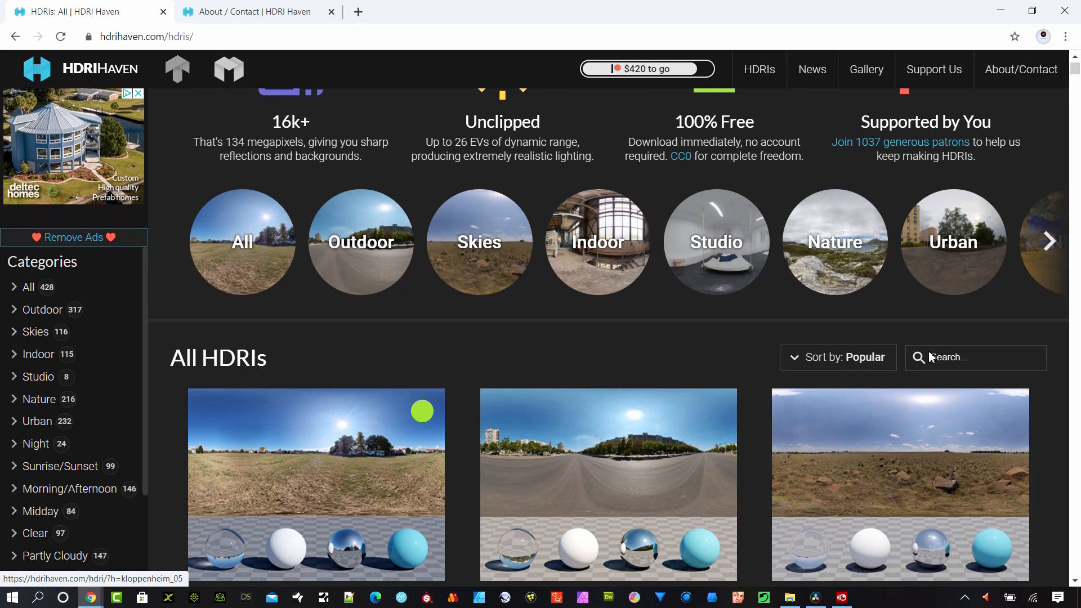
pyautogui.moveTo(953, 241)
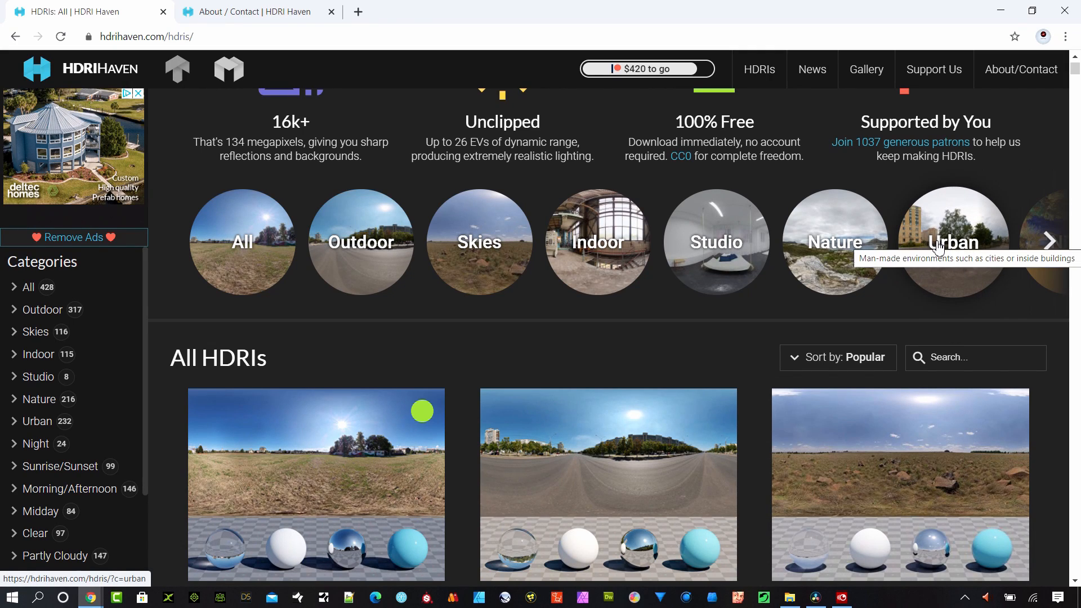
pyautogui.click(952, 241)
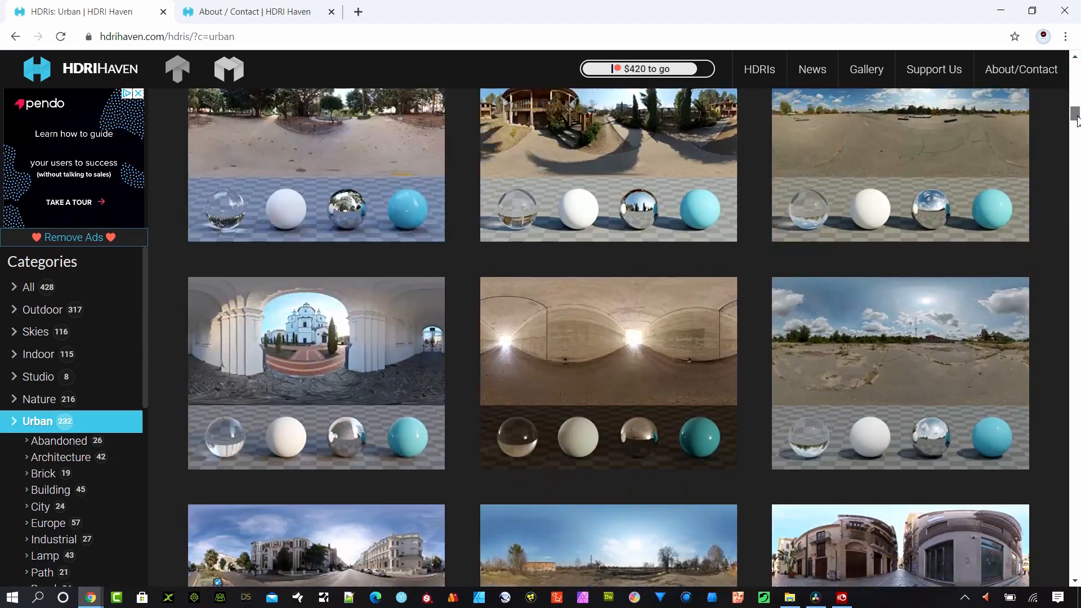
pyautogui.scroll(-3)
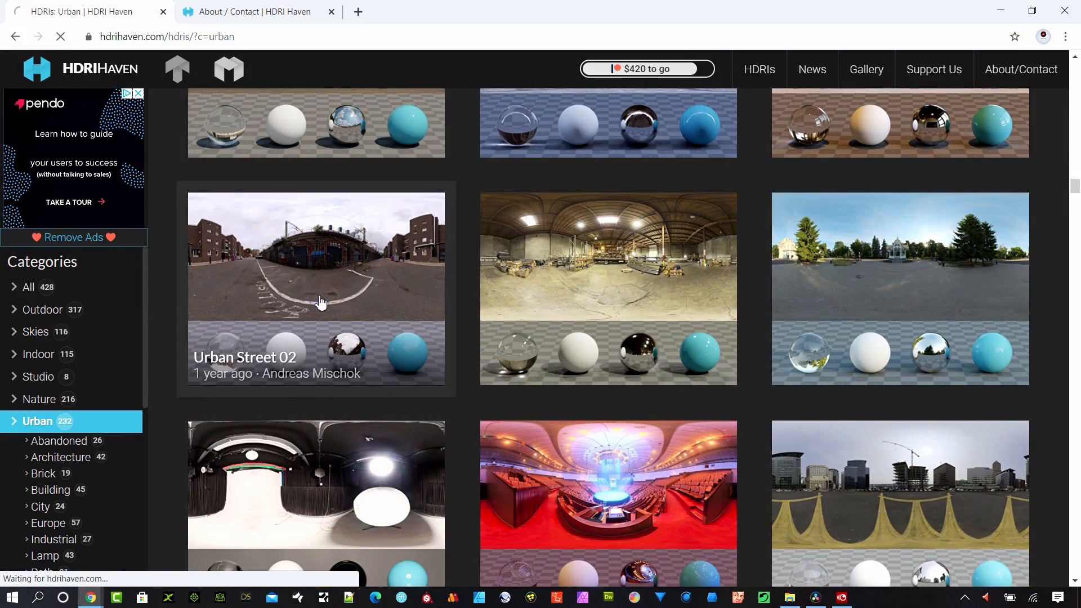
# Download Urban Street 02 as the 4k HDR (26 MB) and reveal the file
pyautogui.click(315, 288)
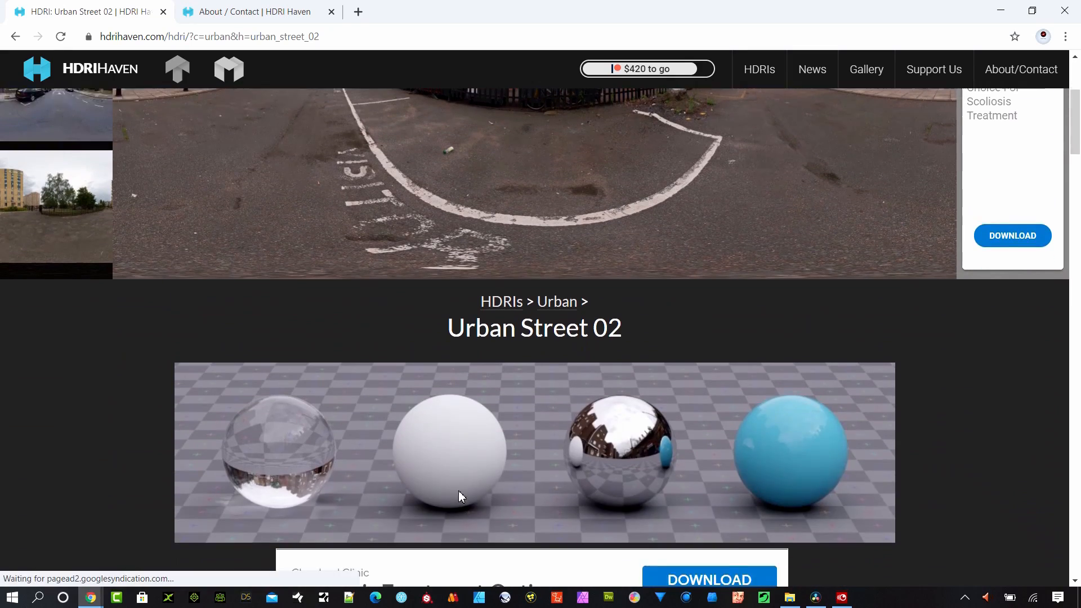
pyautogui.scroll(-3)
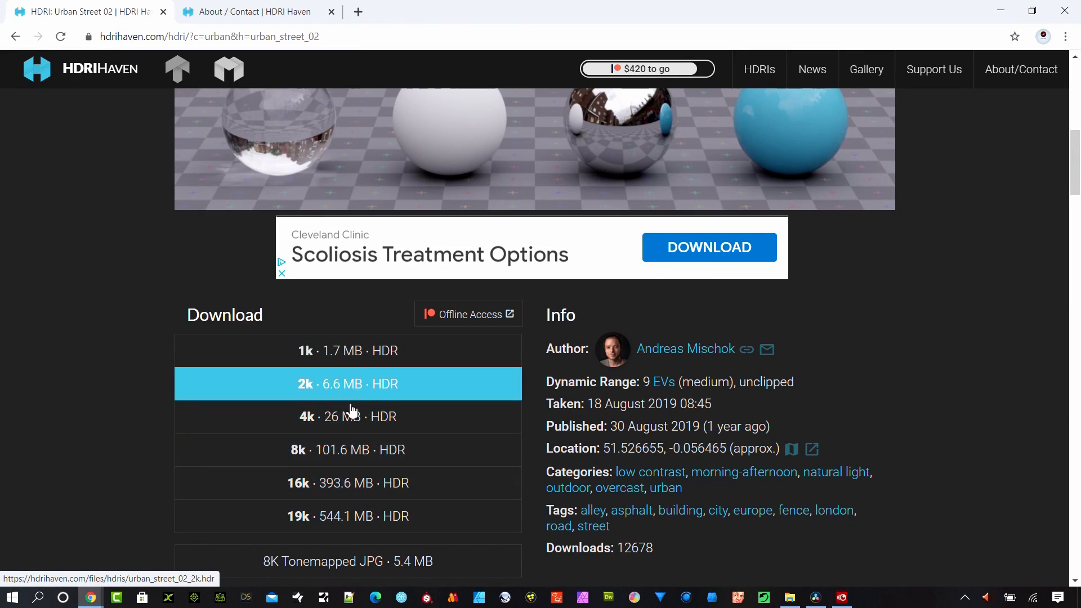
pyautogui.moveTo(298, 516)
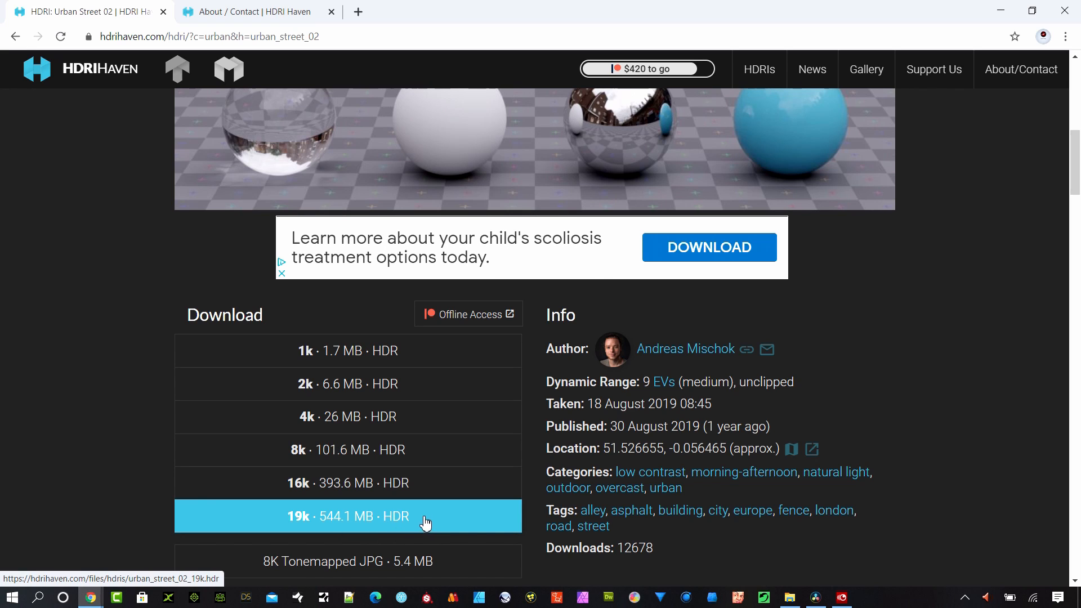
pyautogui.moveTo(357, 417)
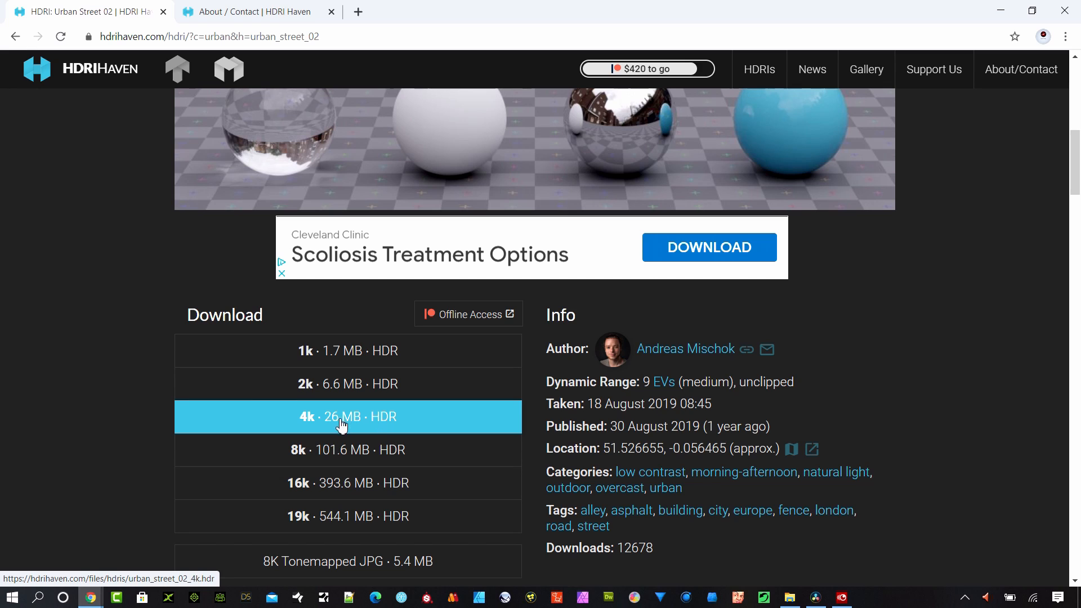
pyautogui.click(347, 417)
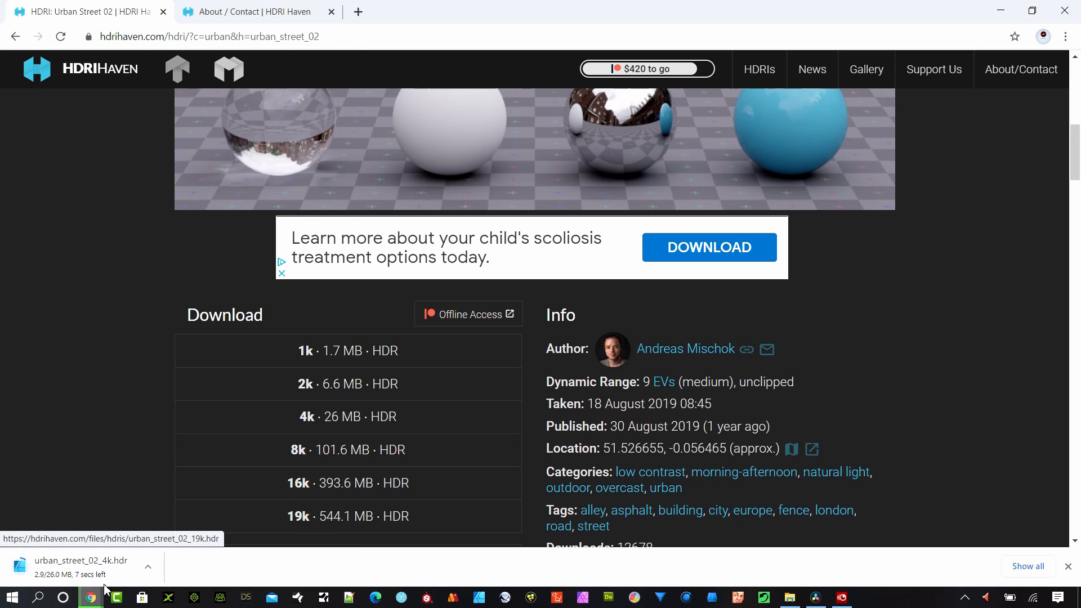
pyautogui.click(115, 597)
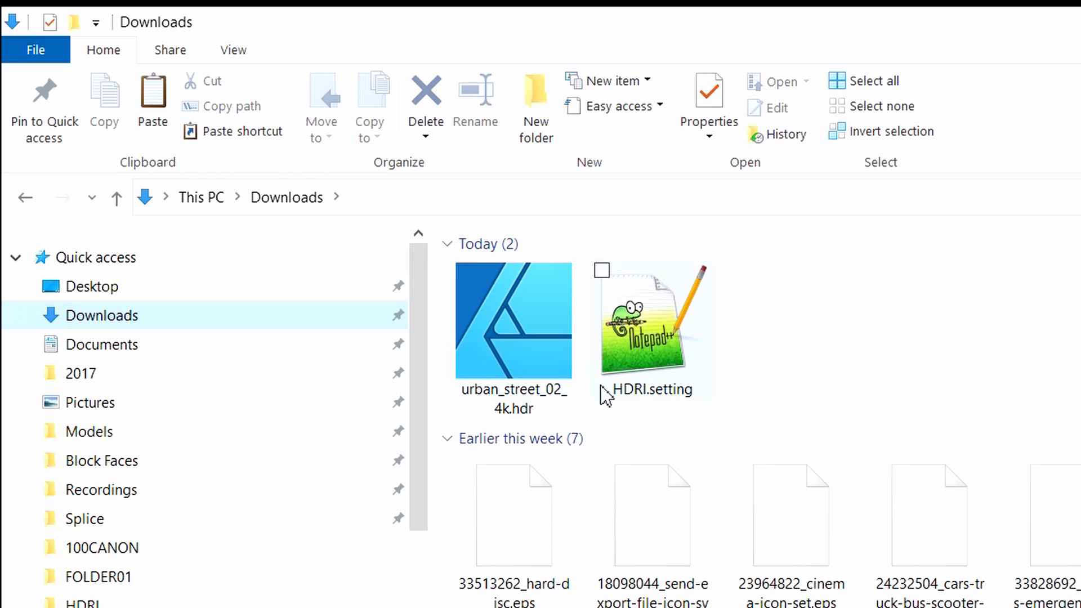
pyautogui.moveTo(513, 397)
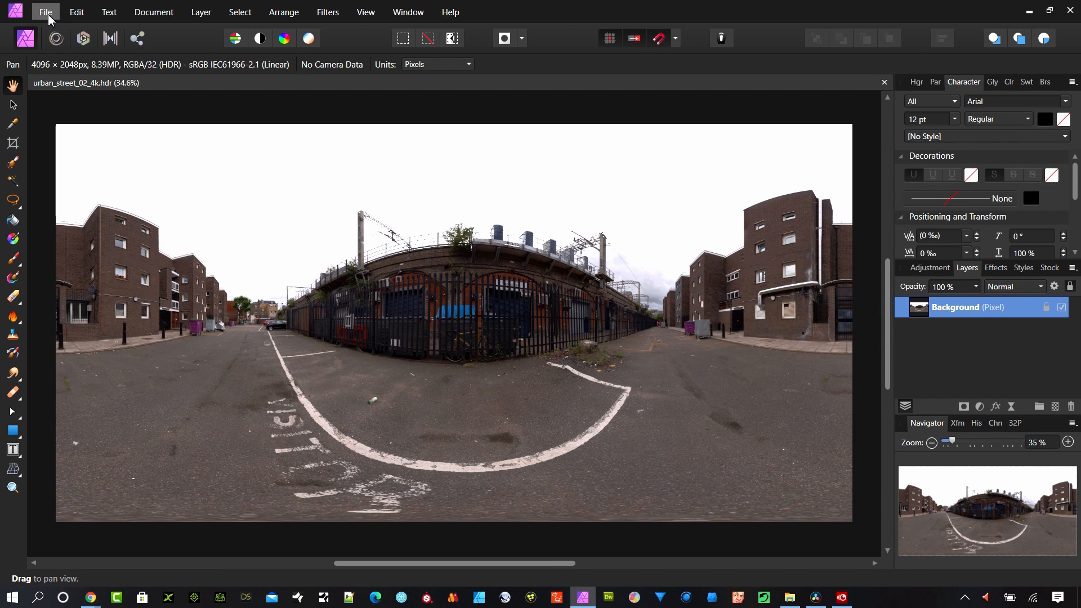
# Set export to EXR with the OpenEXR 32-bit linear preset and show advanced options
pyautogui.click(45, 12)
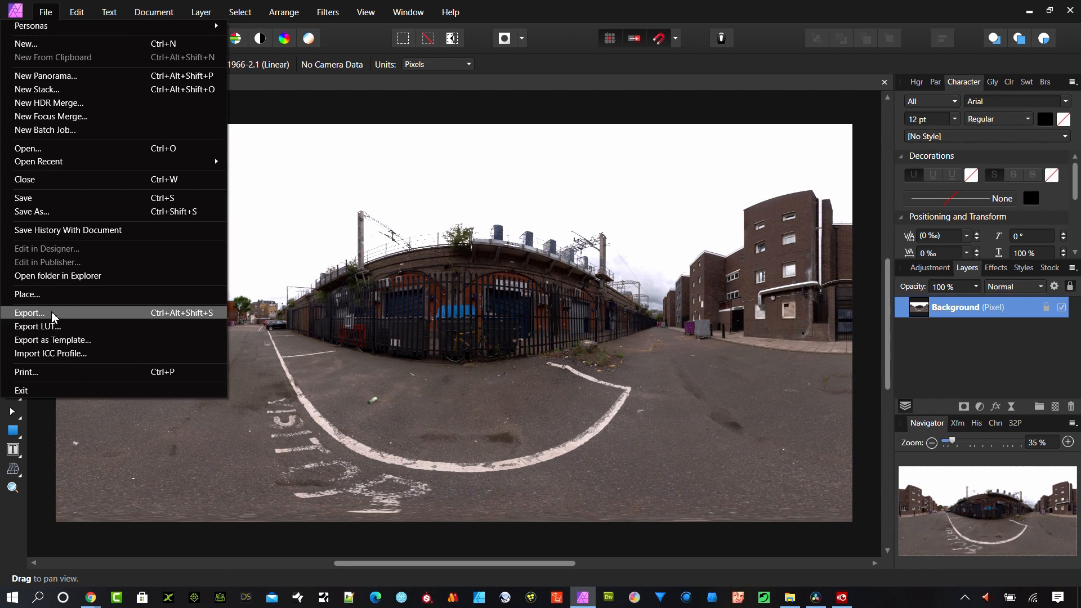
pyautogui.click(29, 312)
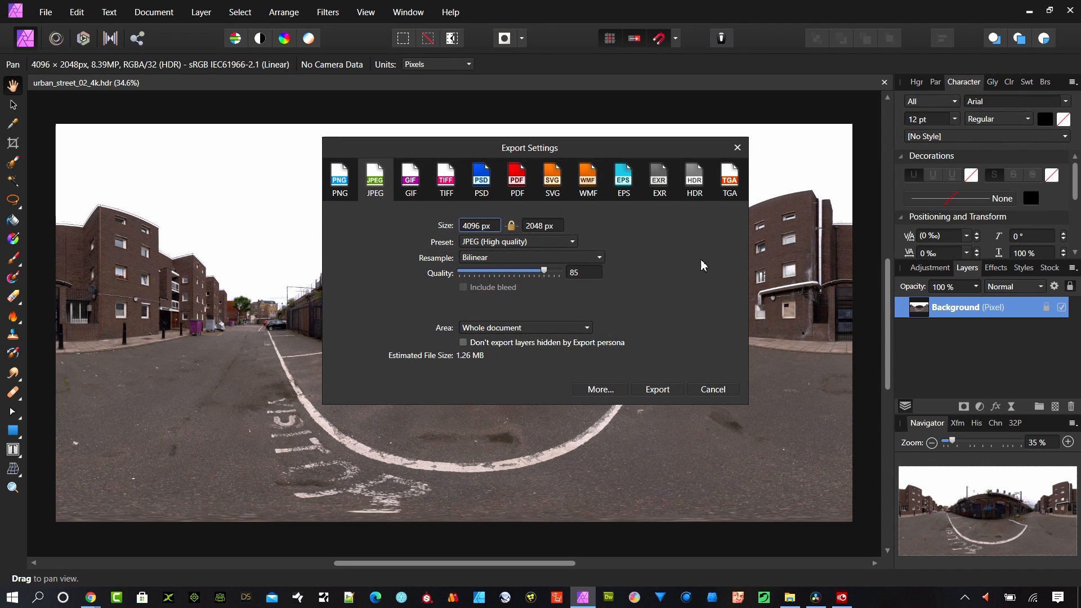
pyautogui.click(658, 177)
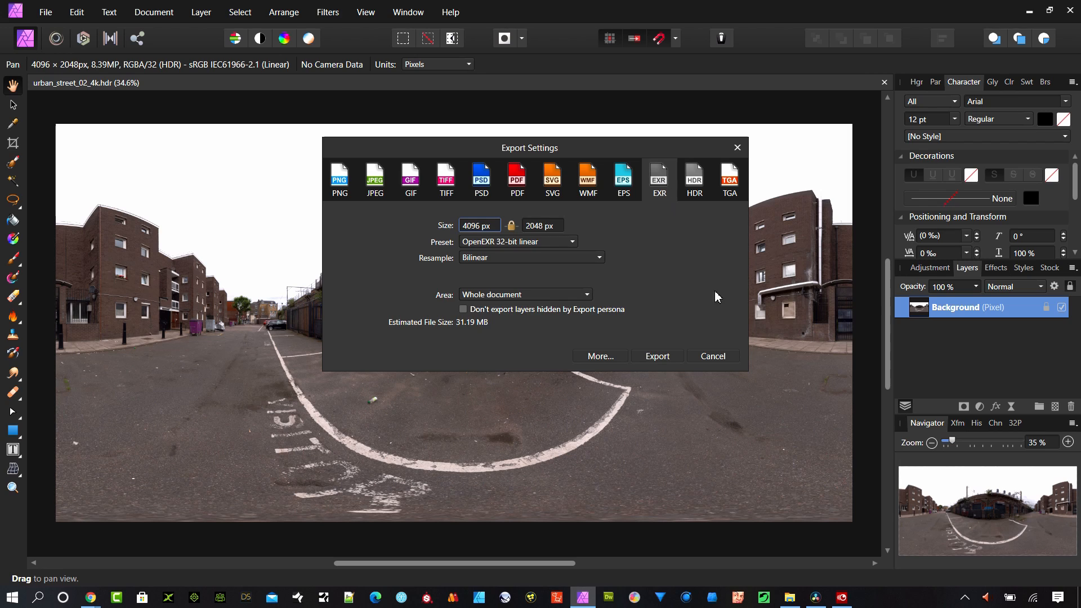
pyautogui.moveTo(605, 359)
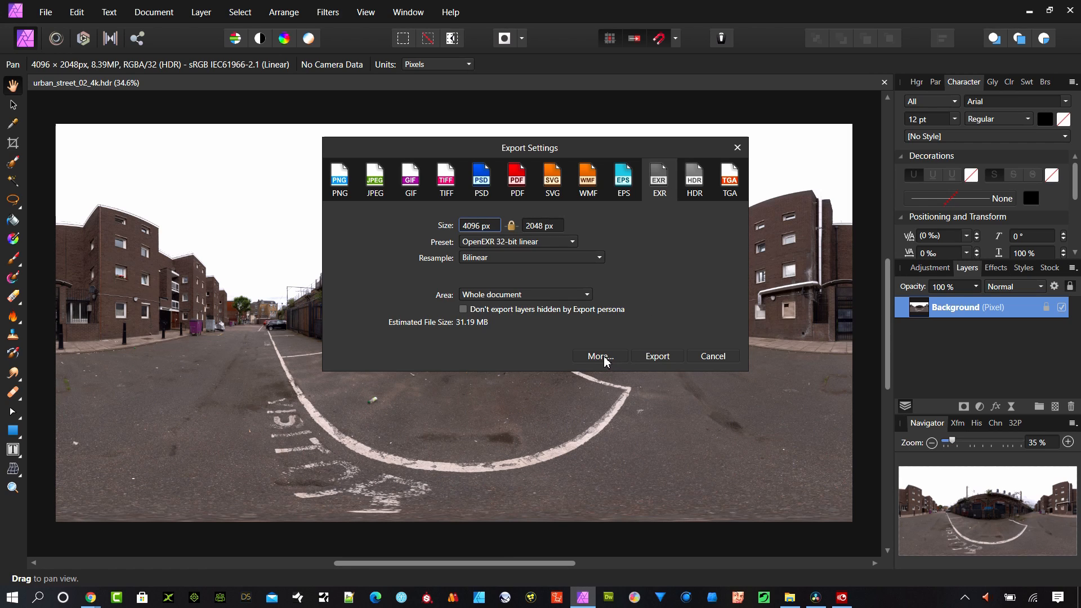
pyautogui.moveTo(465, 331)
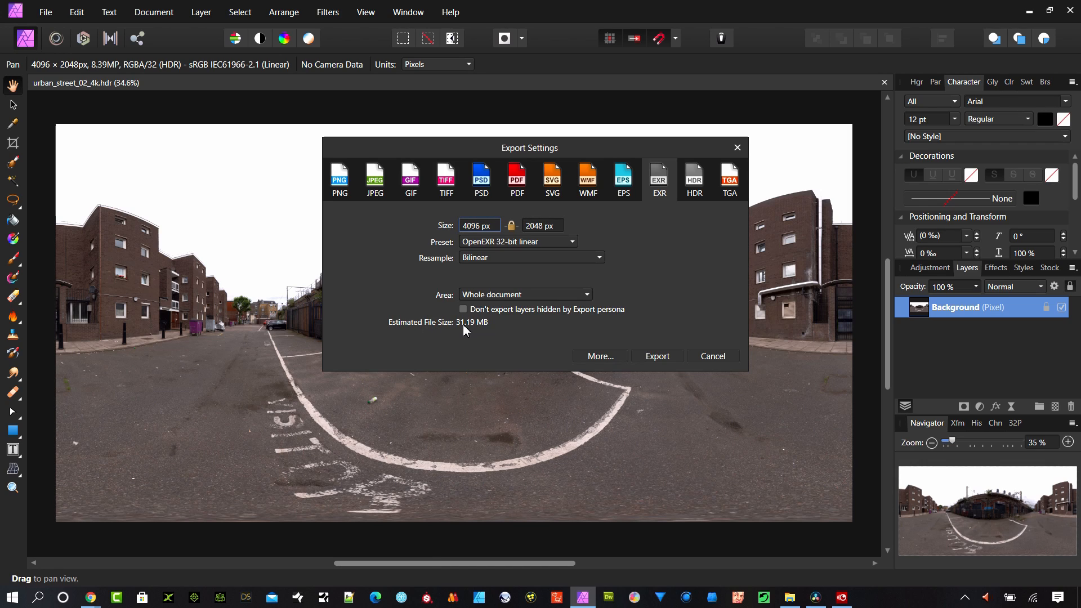
pyautogui.moveTo(528, 343)
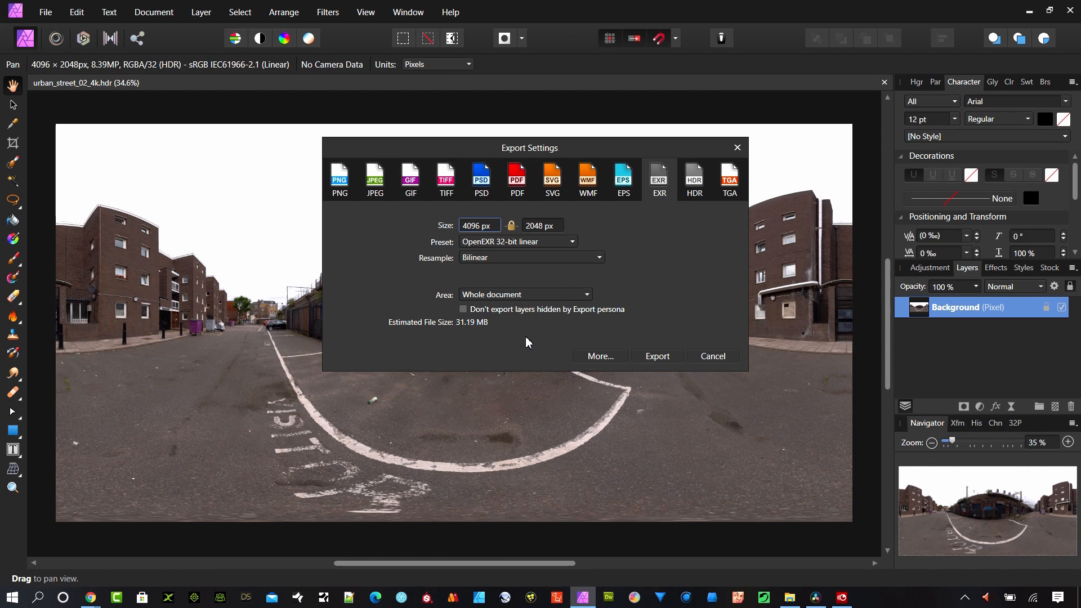
pyautogui.click(599, 356)
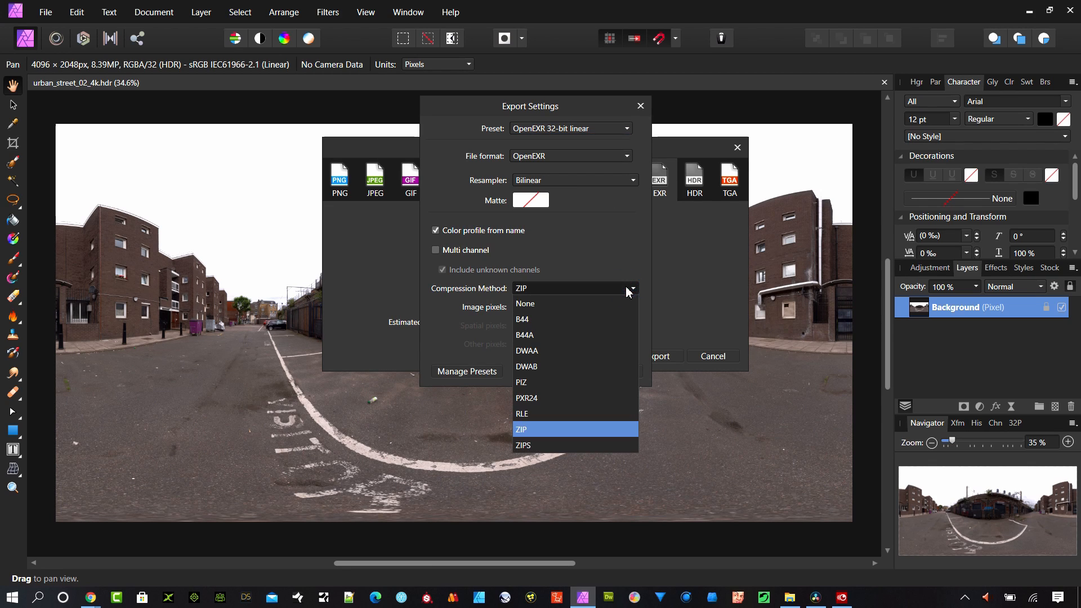
pyautogui.moveTo(539, 446)
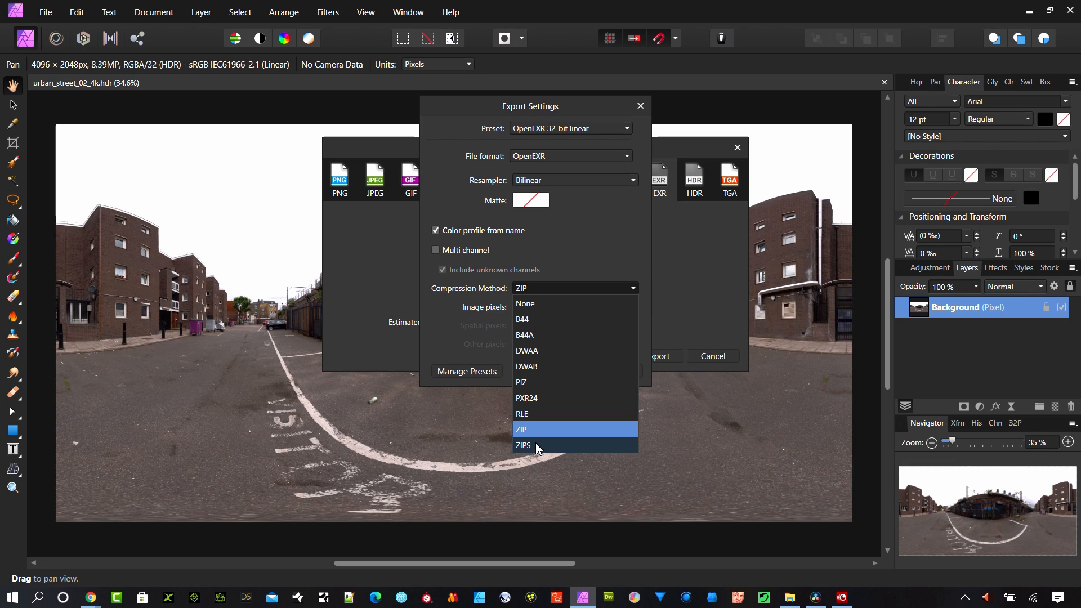
pyautogui.moveTo(534, 362)
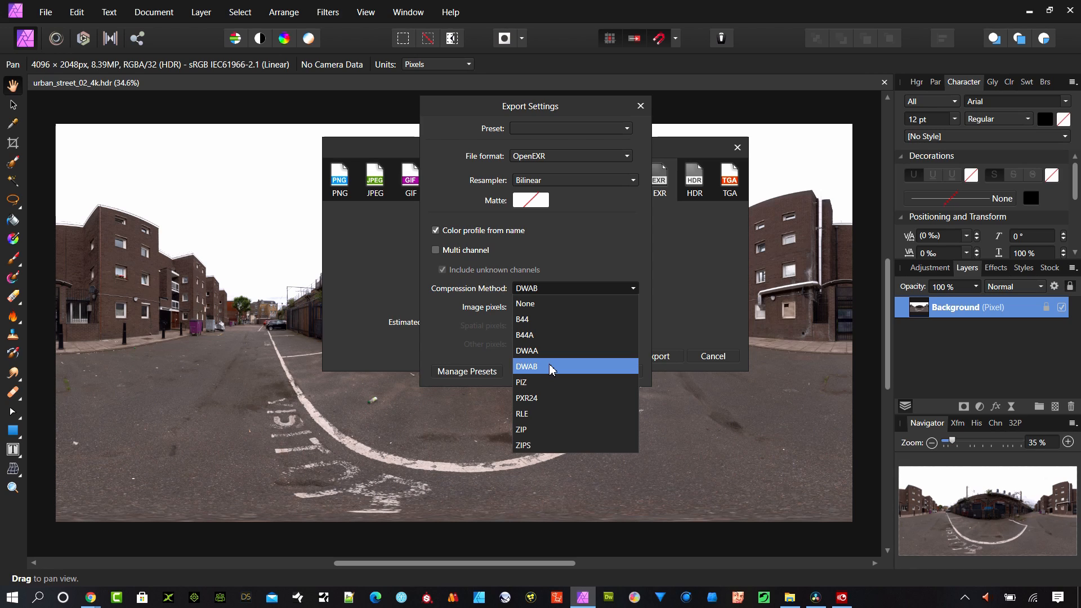
pyautogui.moveTo(544, 372)
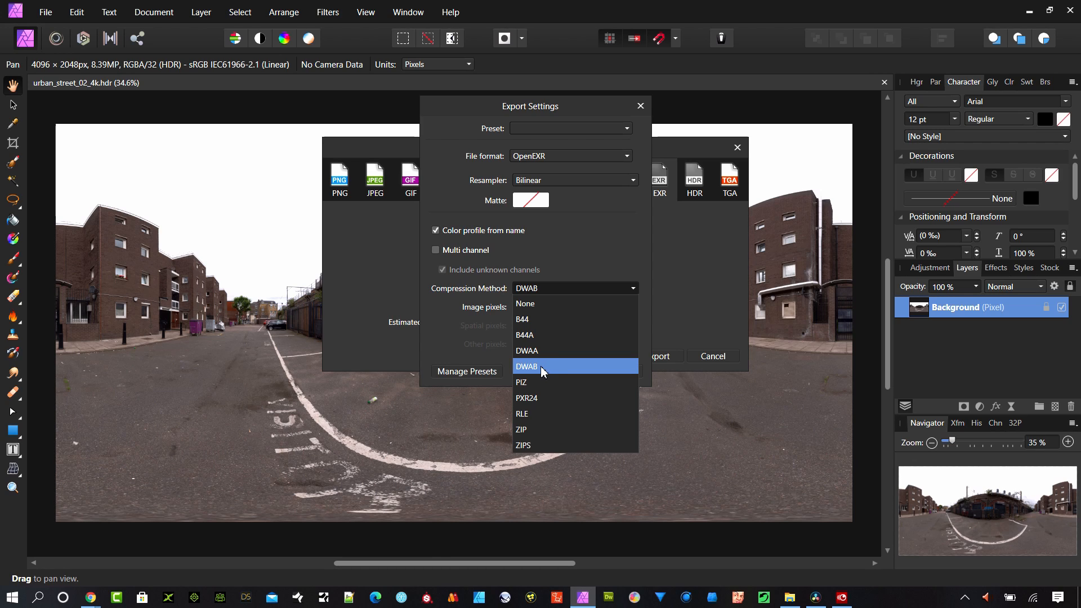
# Switch EXR compression to DWAB (8.13 MB estimate) and export the panorama
pyautogui.click(541, 366)
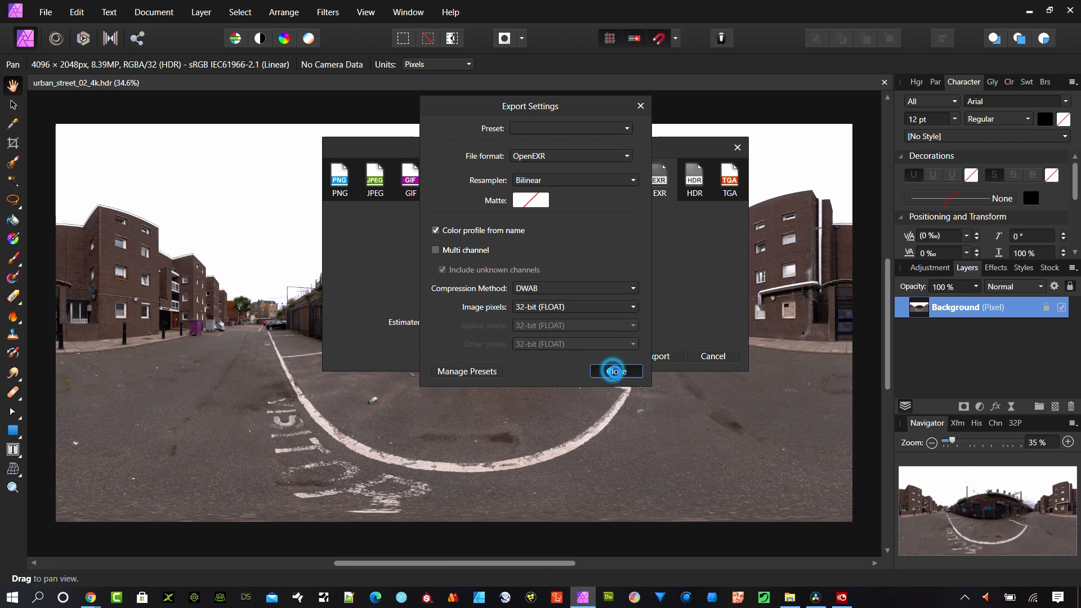
pyautogui.click(614, 371)
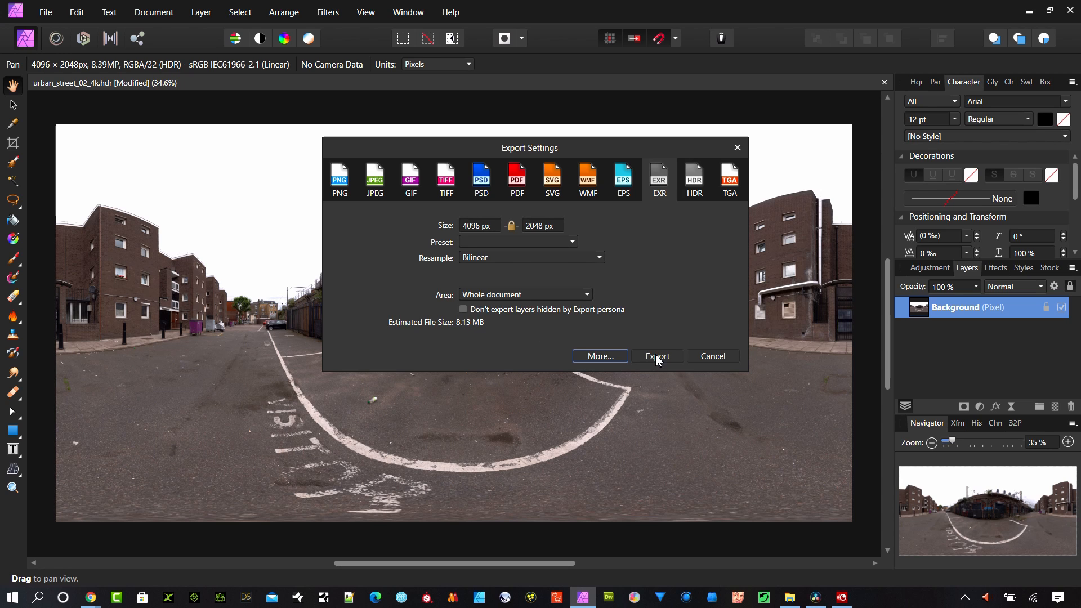
pyautogui.click(657, 356)
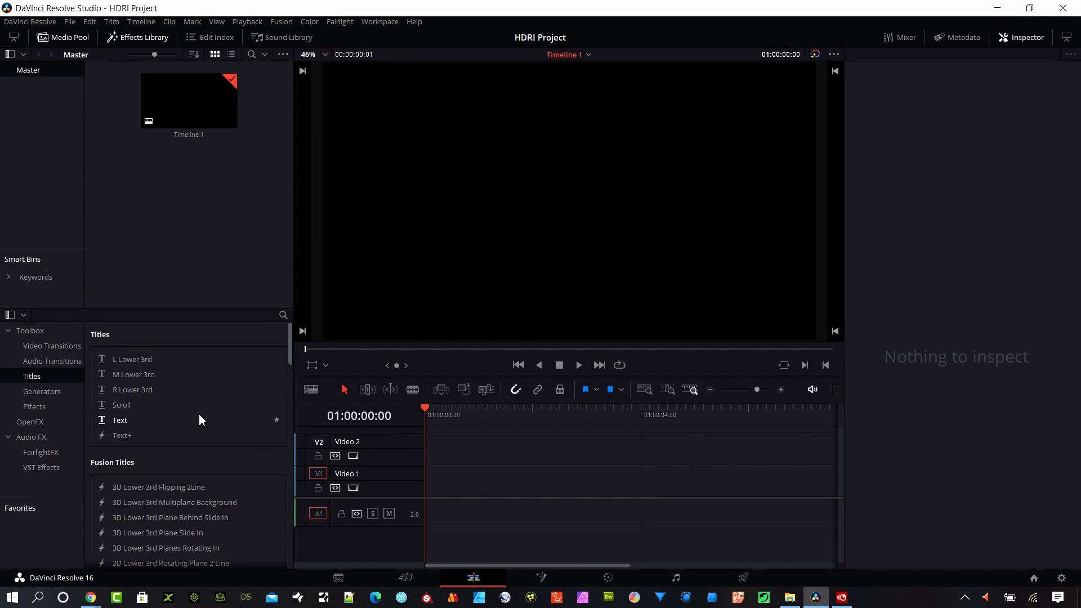
pyautogui.moveTo(61, 398)
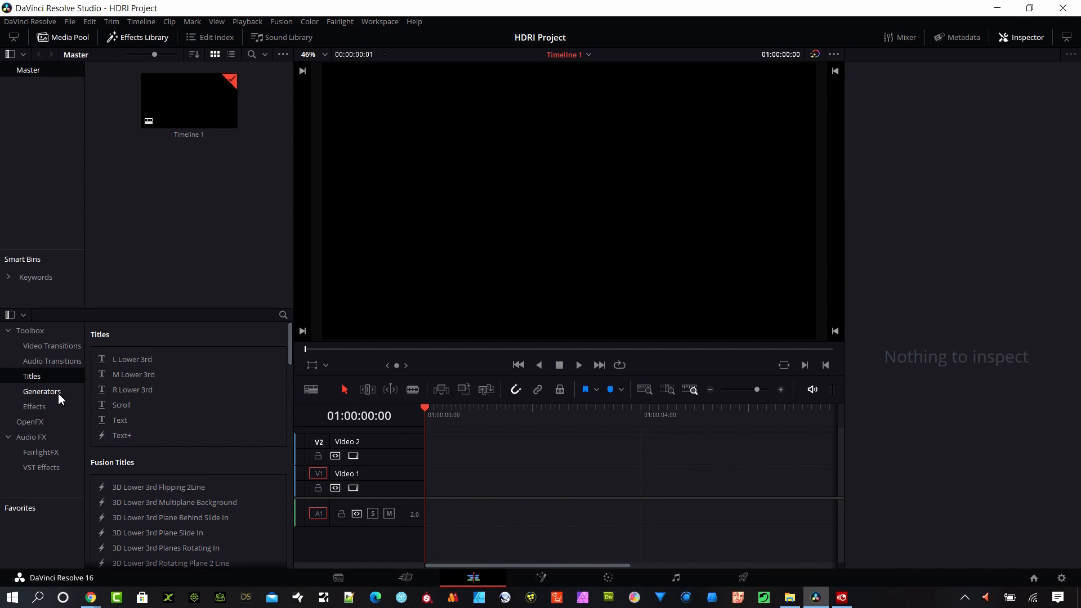
# Place a Fusion Composition on Video 1, extend it to about eight seconds, and open Fusion
pyautogui.click(34, 406)
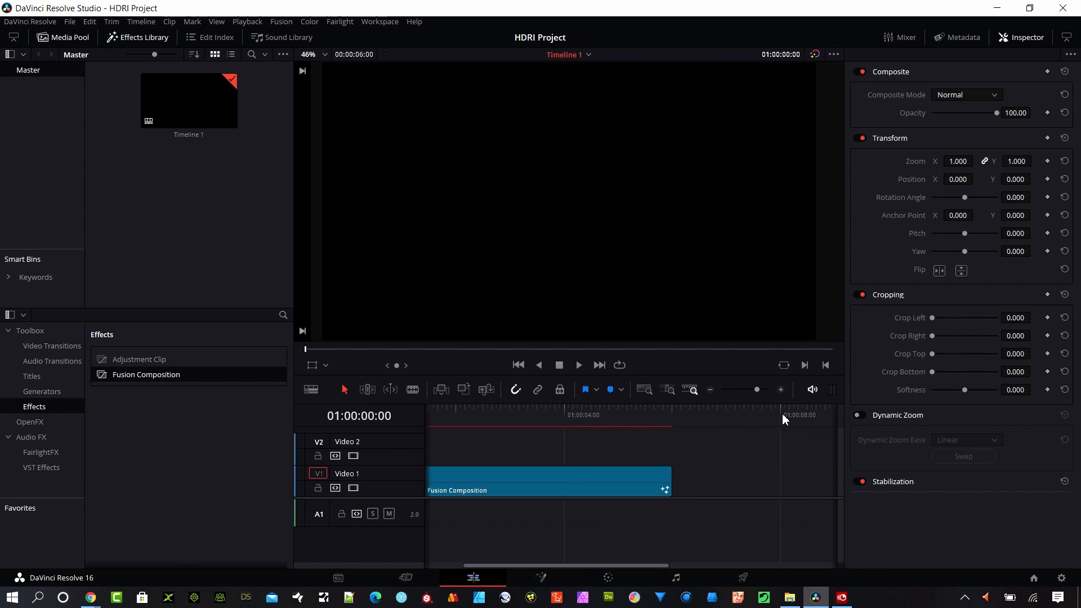
pyautogui.moveTo(670, 489); pyautogui.dragTo(780, 489)
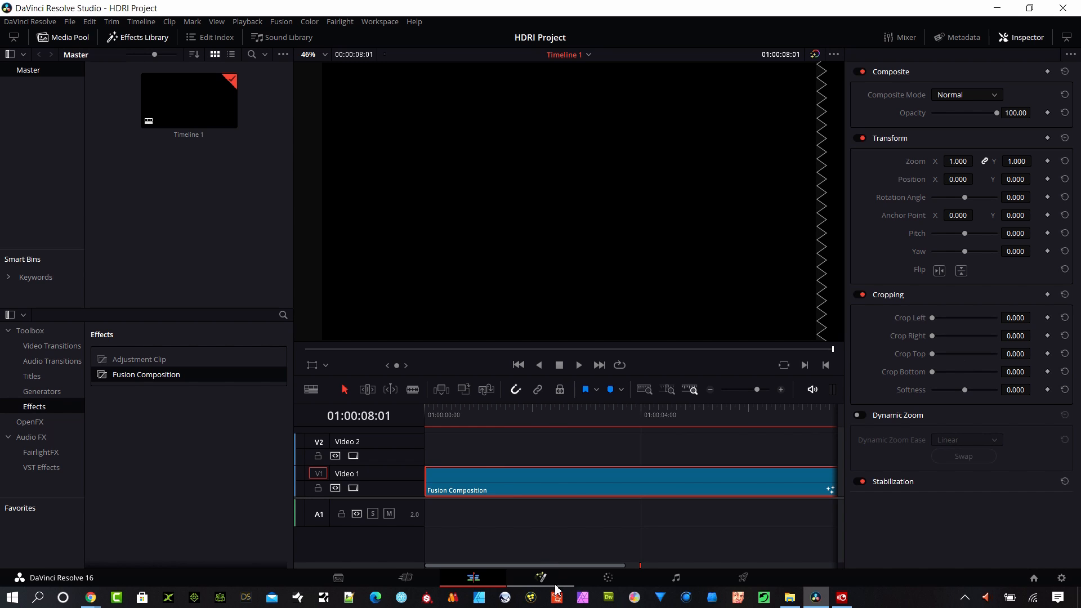
pyautogui.click(540, 577)
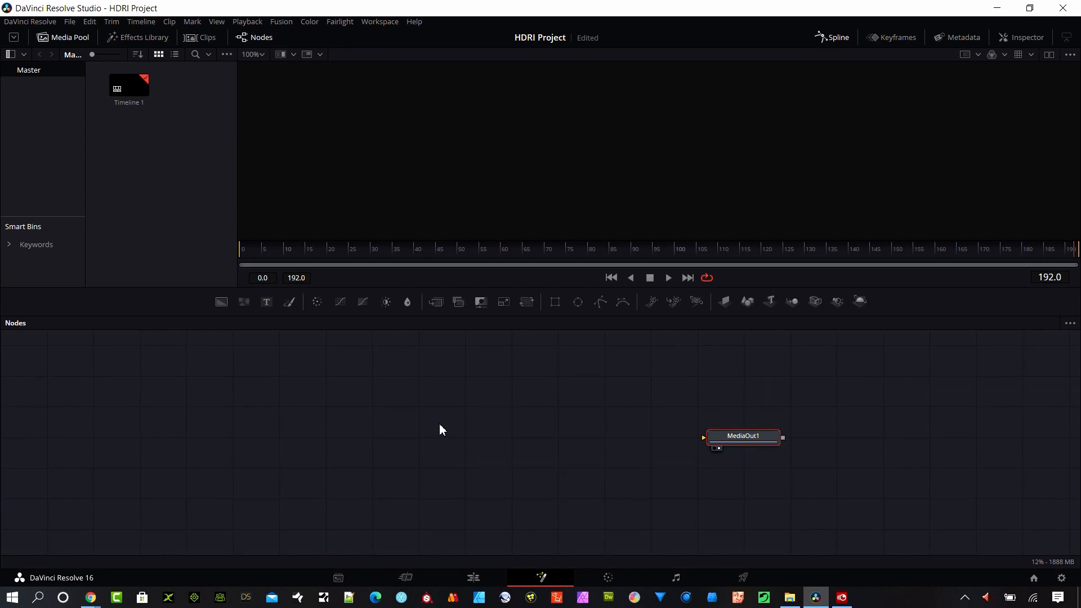
pyautogui.moveTo(595, 403)
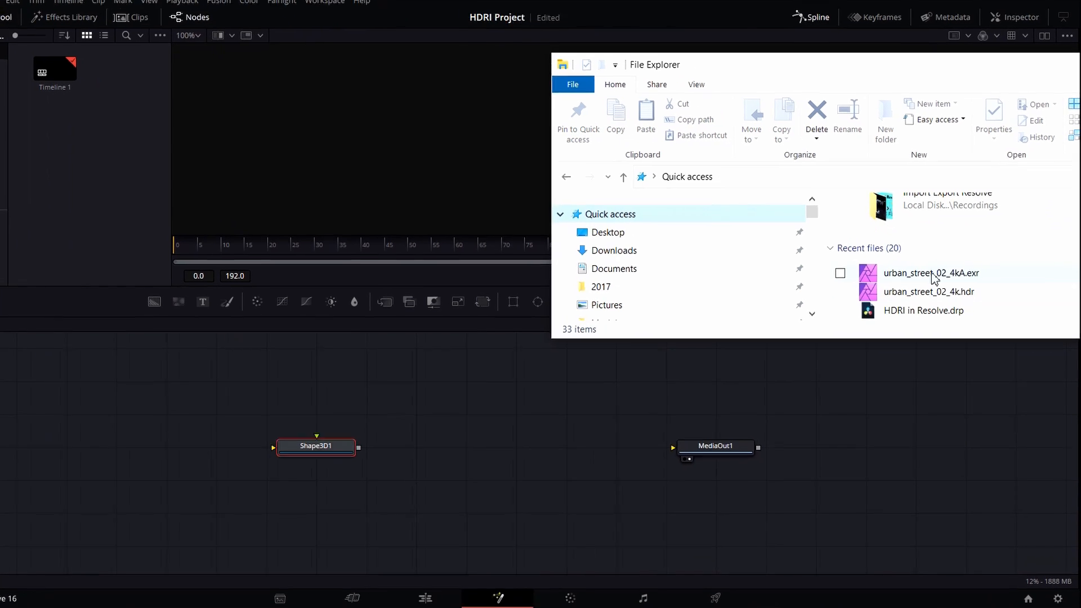
# Import urban_street_02_4kA.exr as MediaIn1 feeding a new Shape3D1 plane
pyautogui.click(930, 273)
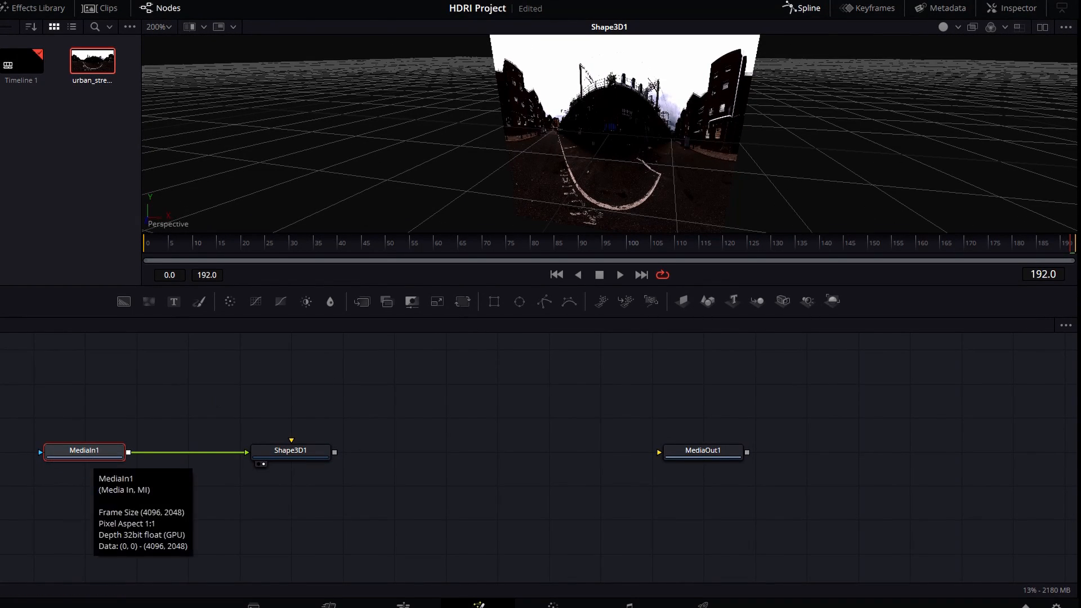
# Set Shape3D1 to Sphere with 50 base and 50 height subdivisions
pyautogui.click(1019, 8)
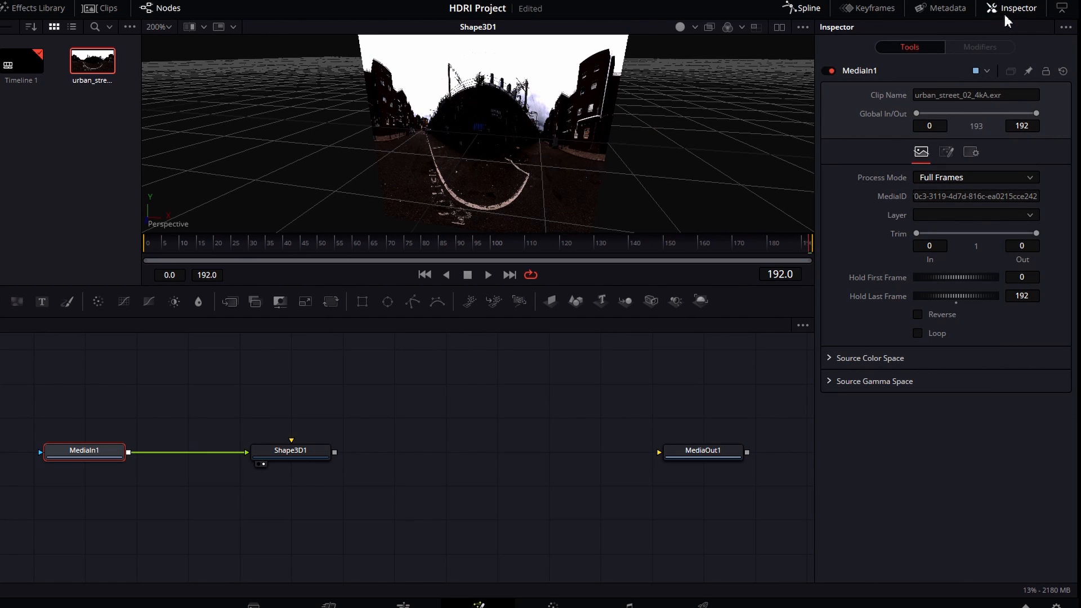
pyautogui.click(291, 450)
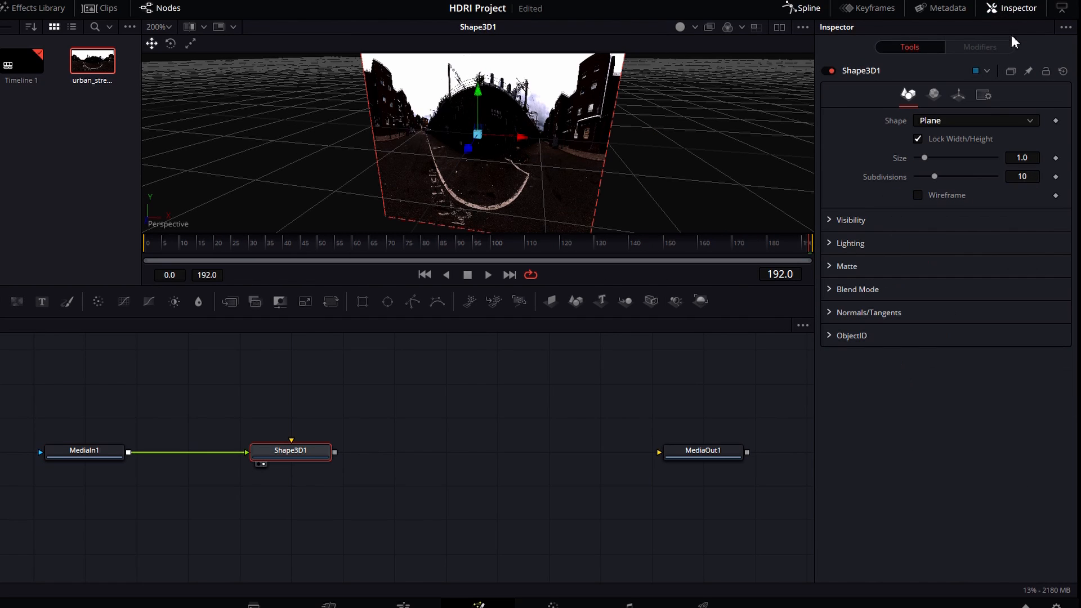
pyautogui.click(973, 120)
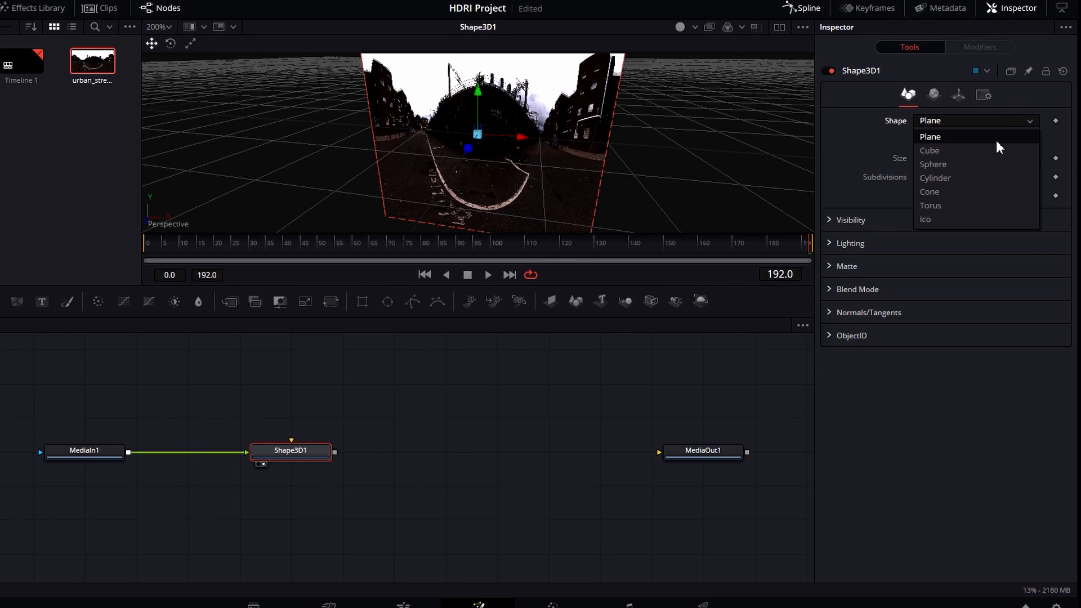
pyautogui.click(933, 163)
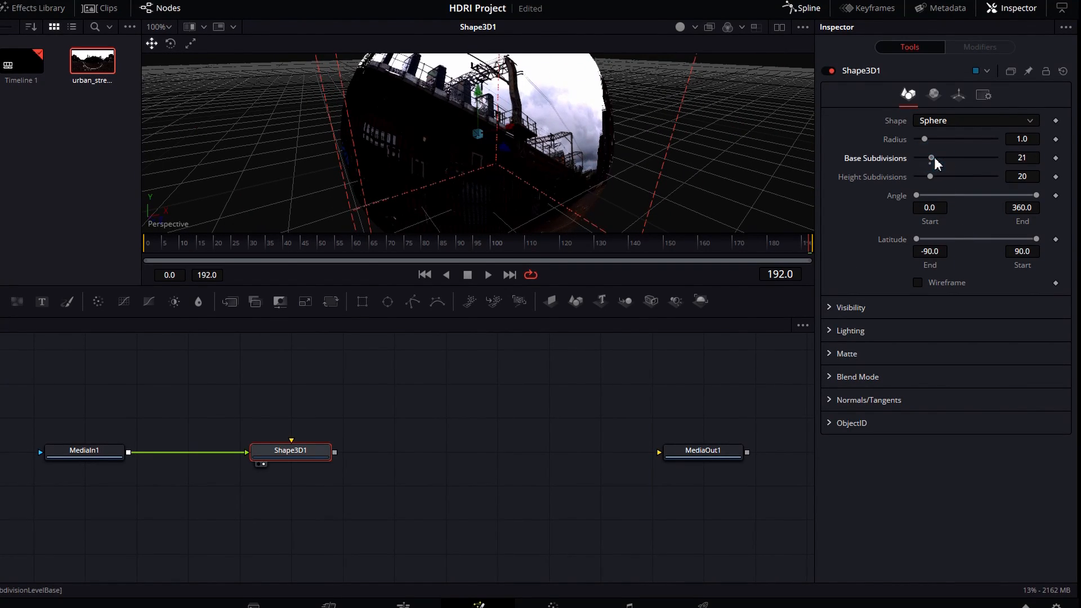
pyautogui.moveTo(931, 158); pyautogui.dragTo(954, 158)
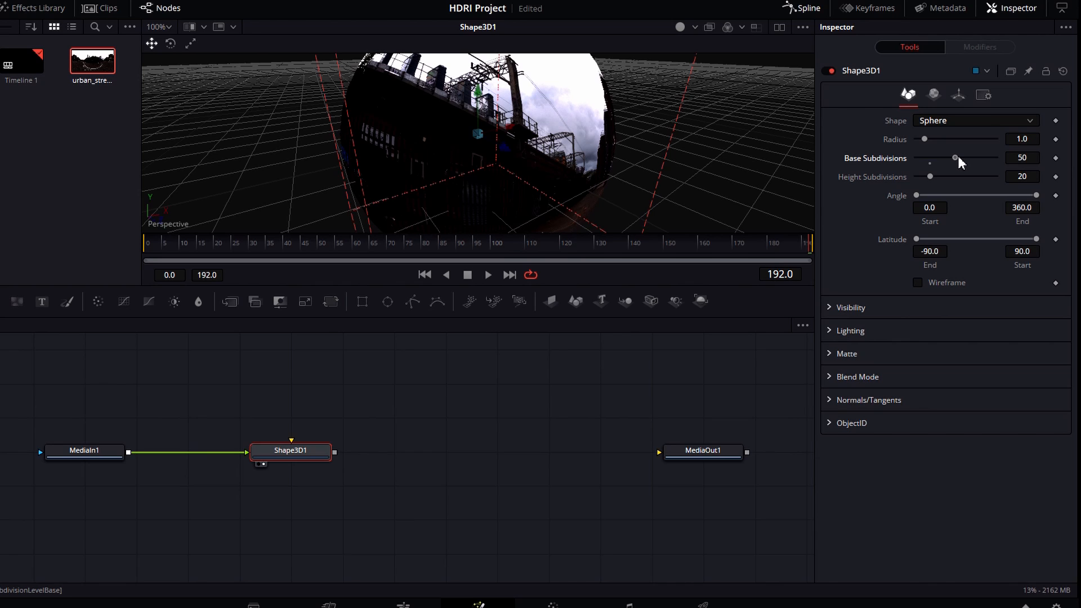
pyautogui.moveTo(931, 176); pyautogui.dragTo(957, 176)
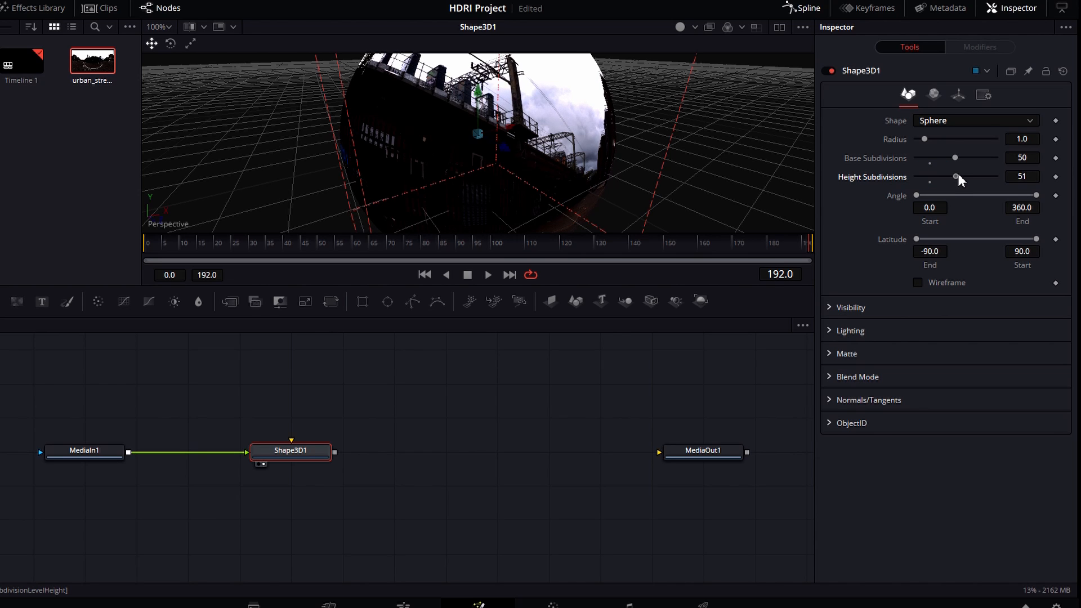
pyautogui.moveTo(958, 176); pyautogui.dragTo(954, 176)
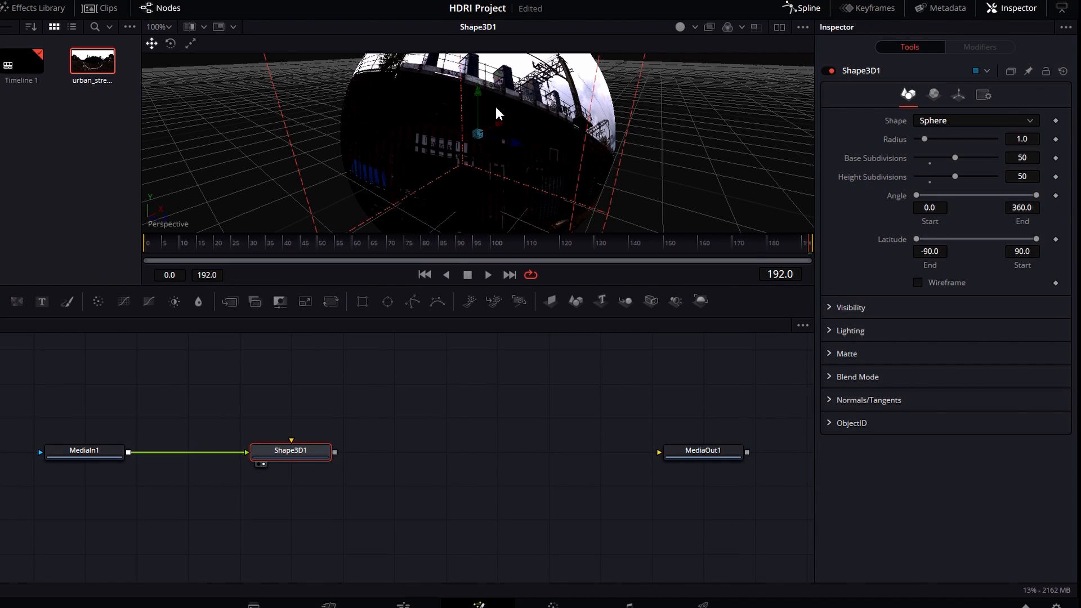
pyautogui.moveTo(387, 425)
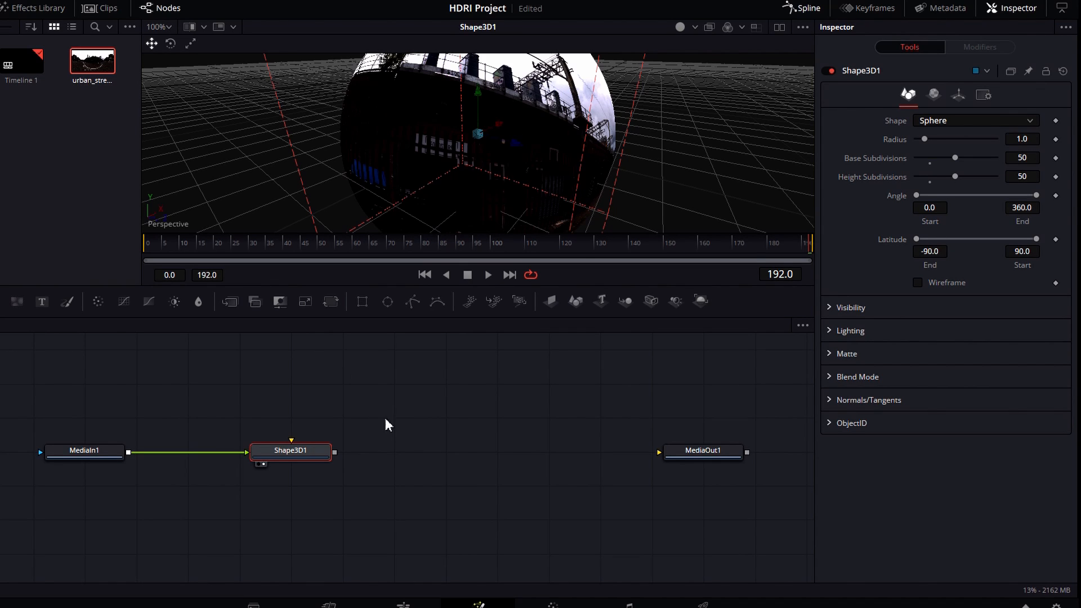
pyautogui.moveTo(629, 313)
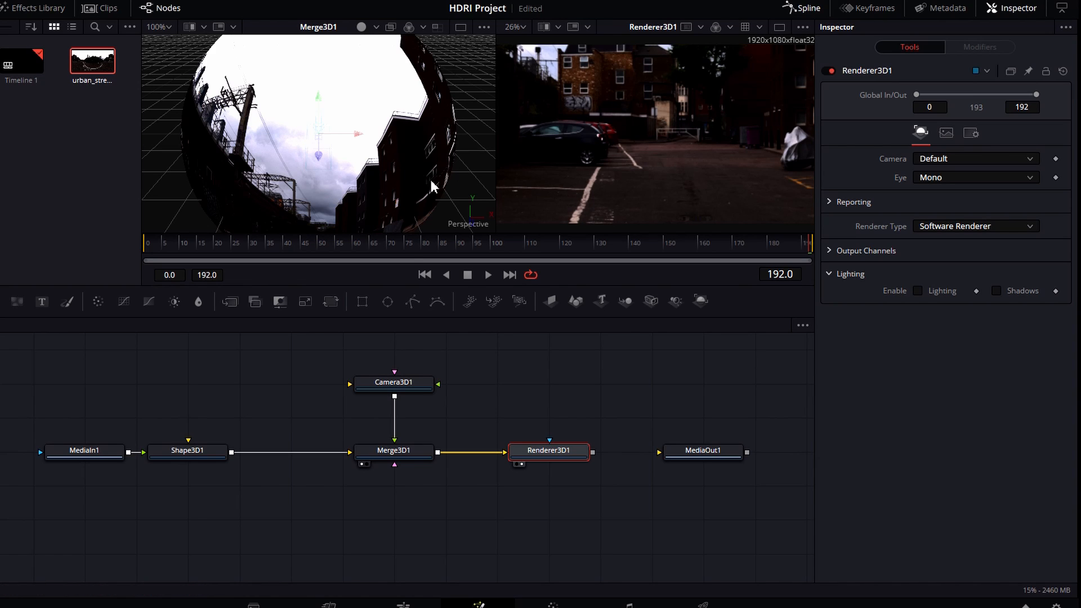
# Select the Shape3D1 node to load its sphere controls in the Inspector
pyautogui.click(186, 451)
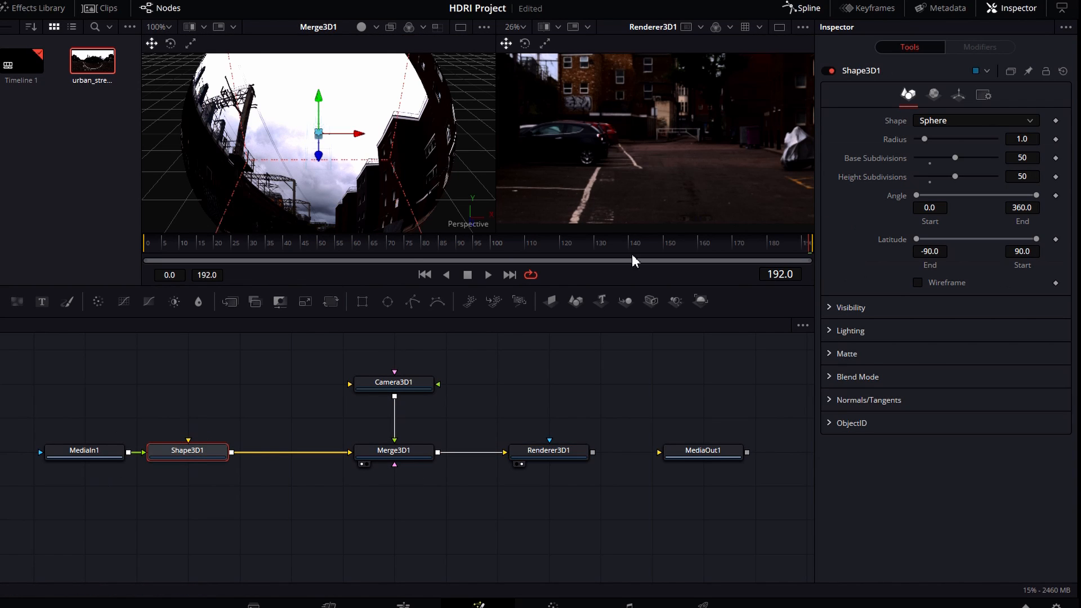
pyautogui.moveTo(952, 109)
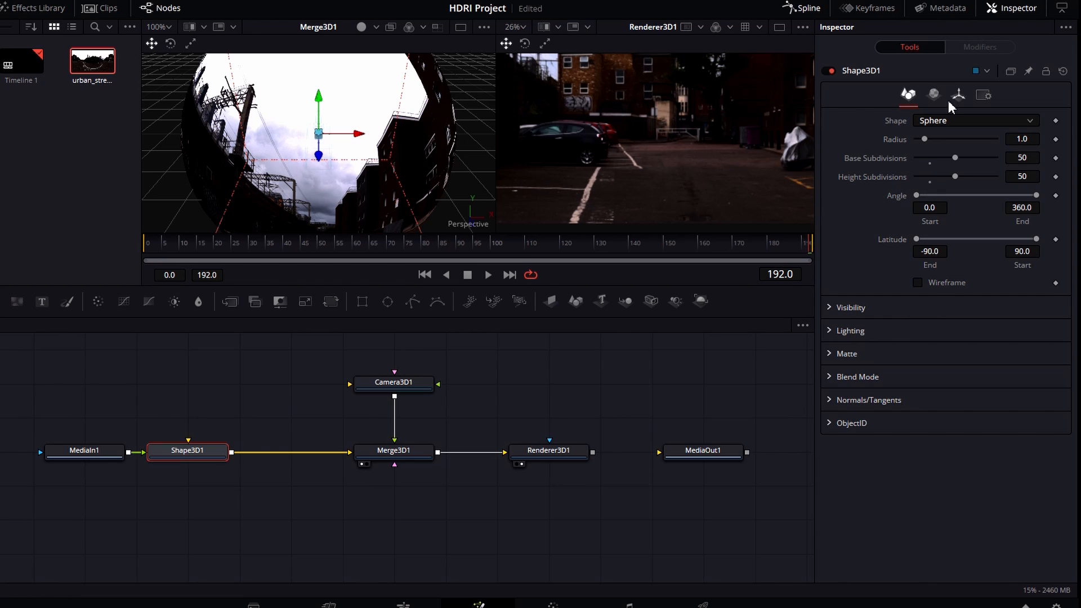
# Rotate the Shape3D1 sphere to -180 on the Y axis from its Transform settings
pyautogui.click(958, 95)
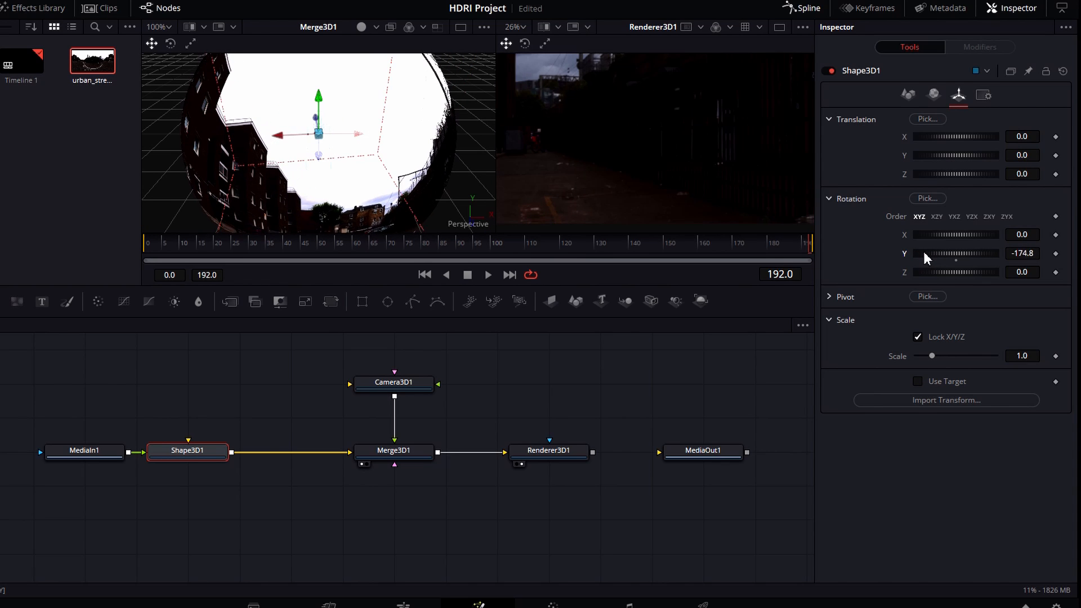
pyautogui.moveTo(956, 253); pyautogui.dragTo(923, 253)
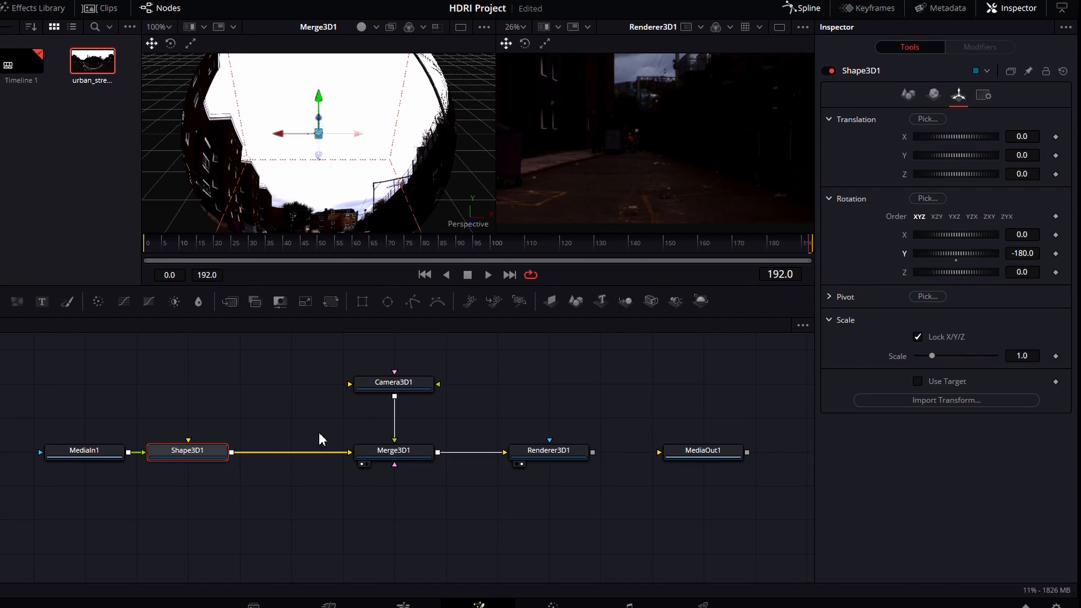
pyautogui.moveTo(493, 355)
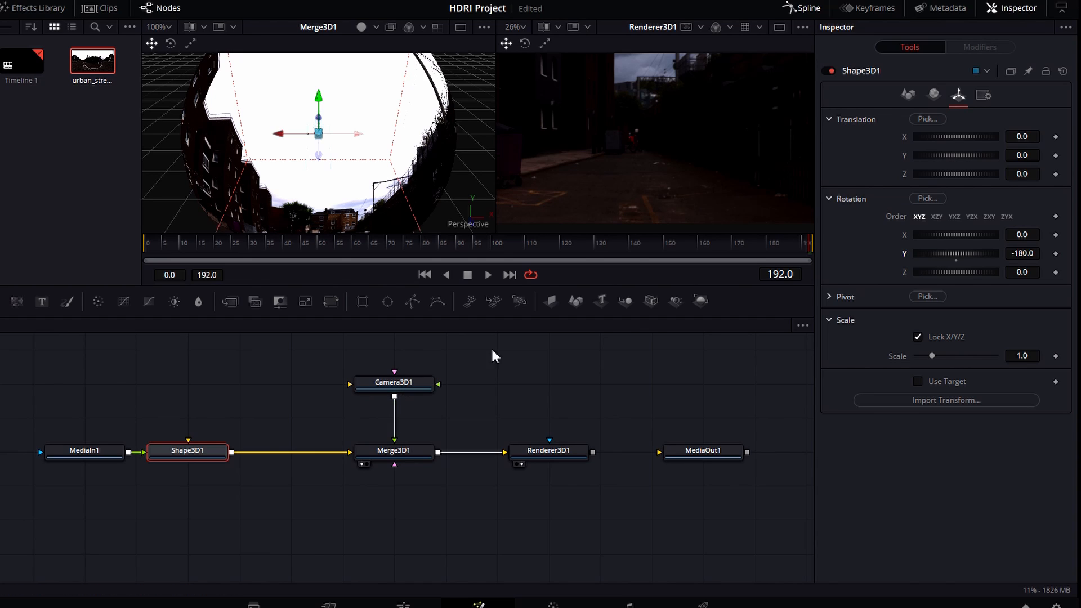
pyautogui.moveTo(698, 116)
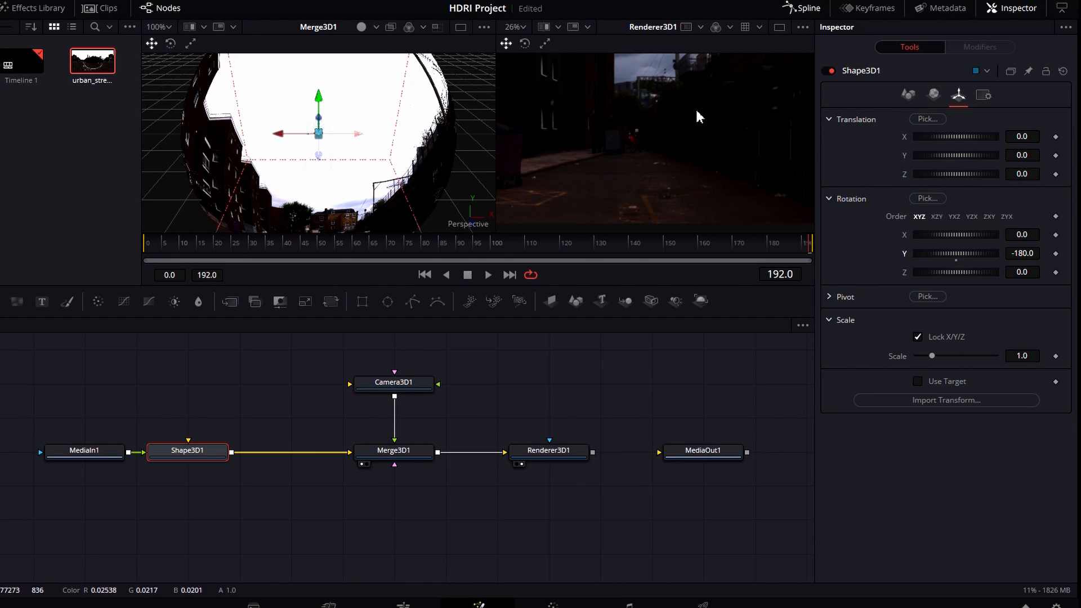
# Lower Camera3D1's focal length to about 11.5 mm and adjust its Transform settings
pyautogui.click(392, 381)
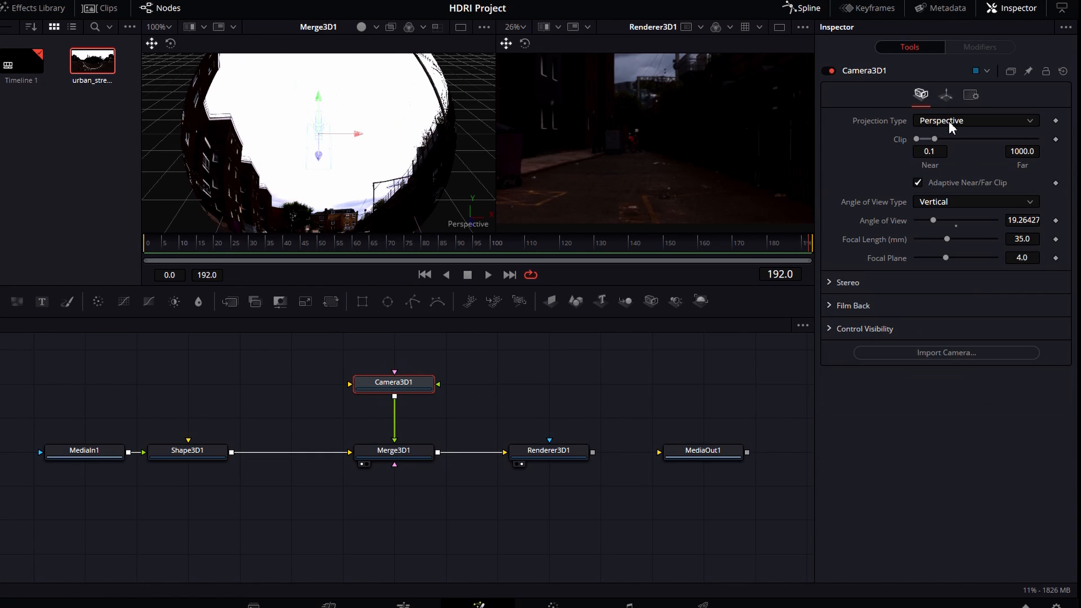
pyautogui.moveTo(943, 245)
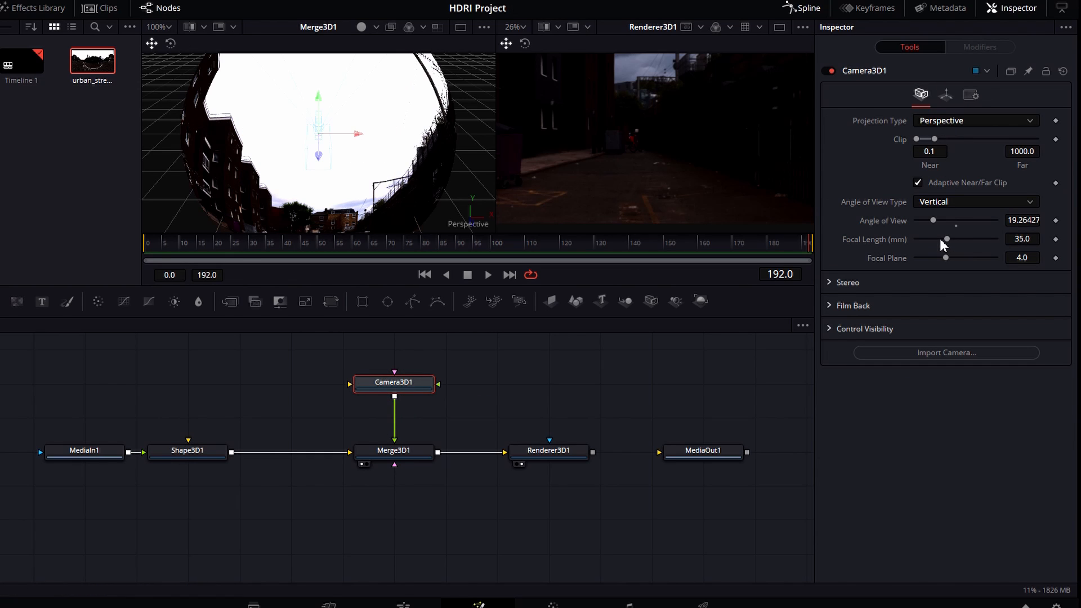
pyautogui.moveTo(950, 250)
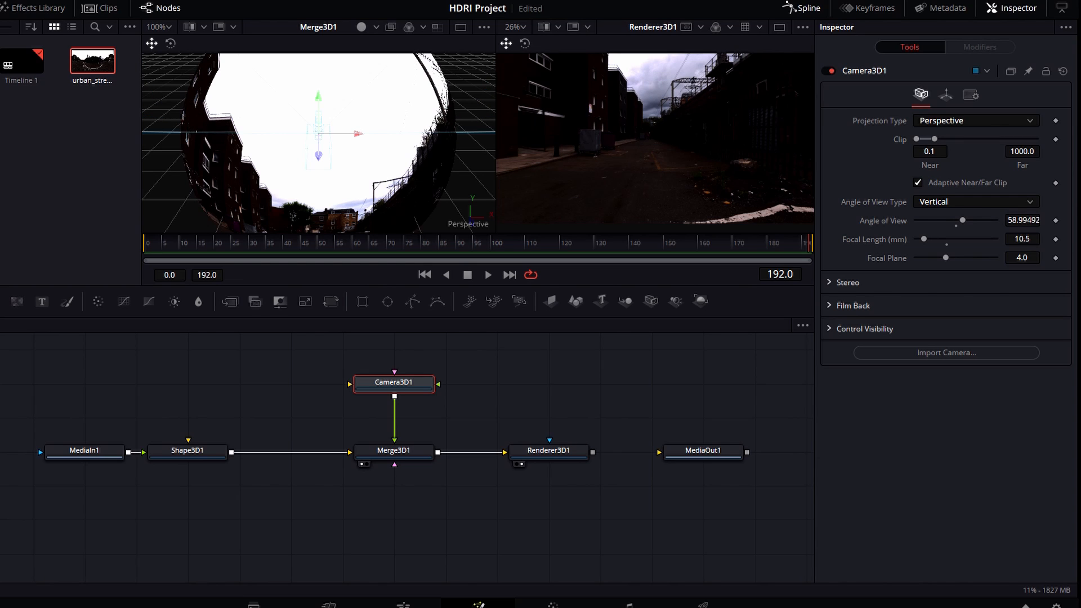
pyautogui.moveTo(924, 239); pyautogui.dragTo(934, 239)
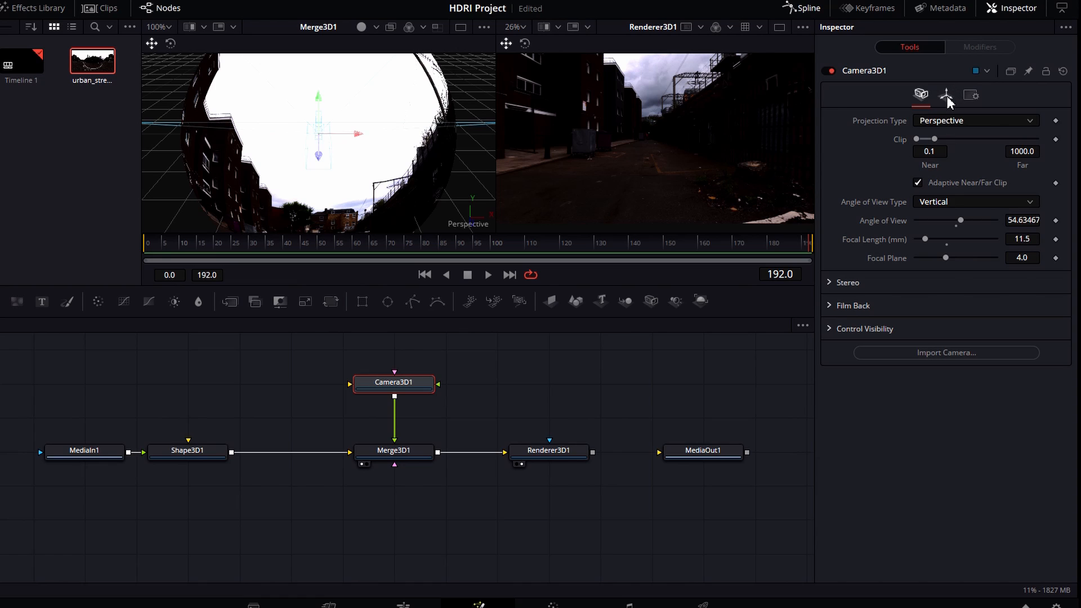
pyautogui.click(945, 95)
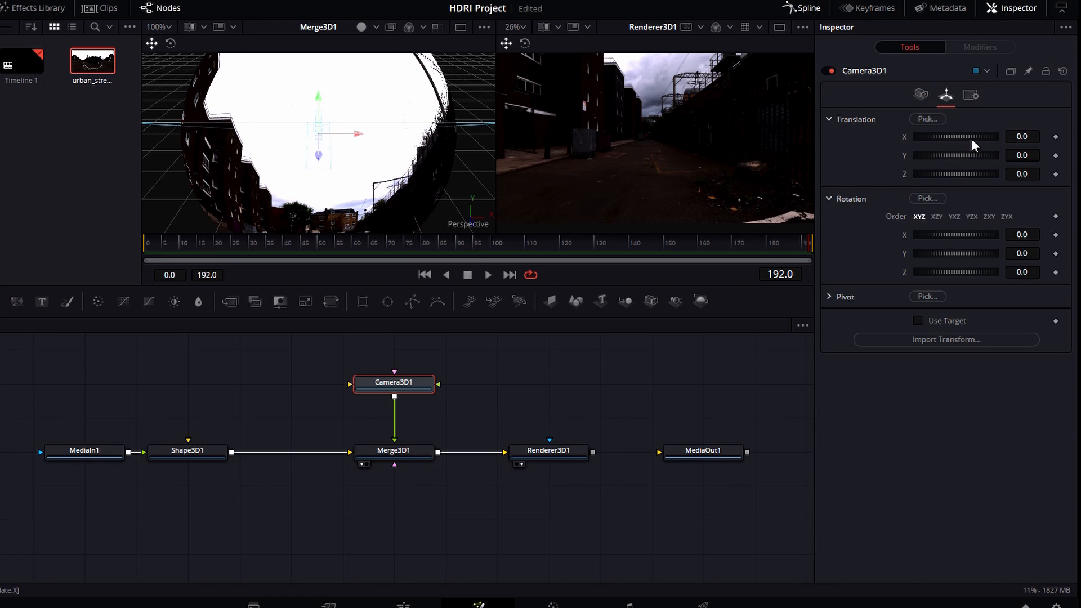
pyautogui.moveTo(954, 154); pyautogui.dragTo(958, 154)
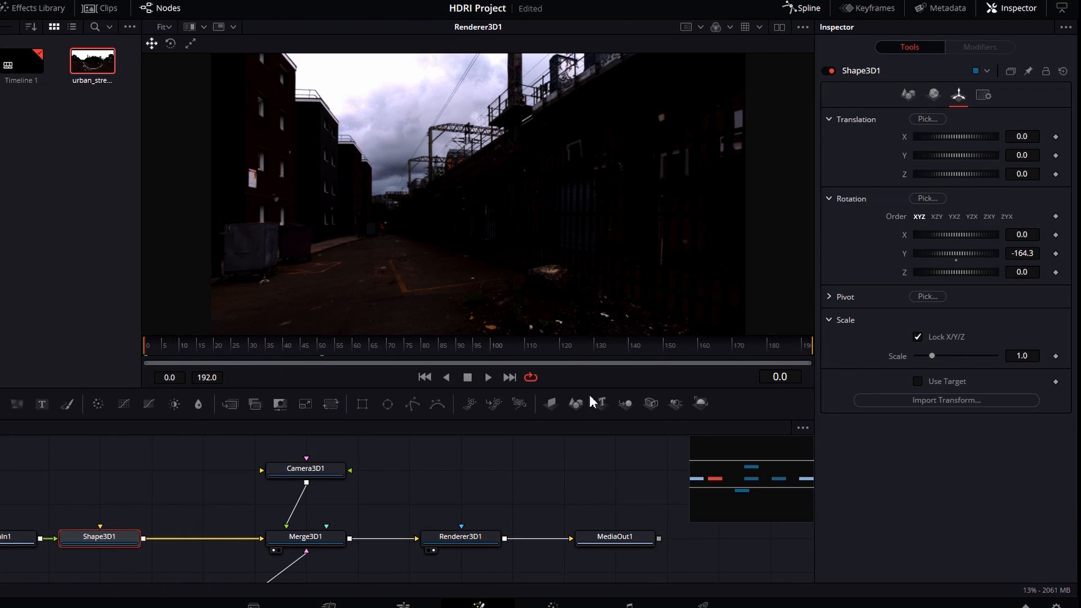
pyautogui.moveTo(1065, 263)
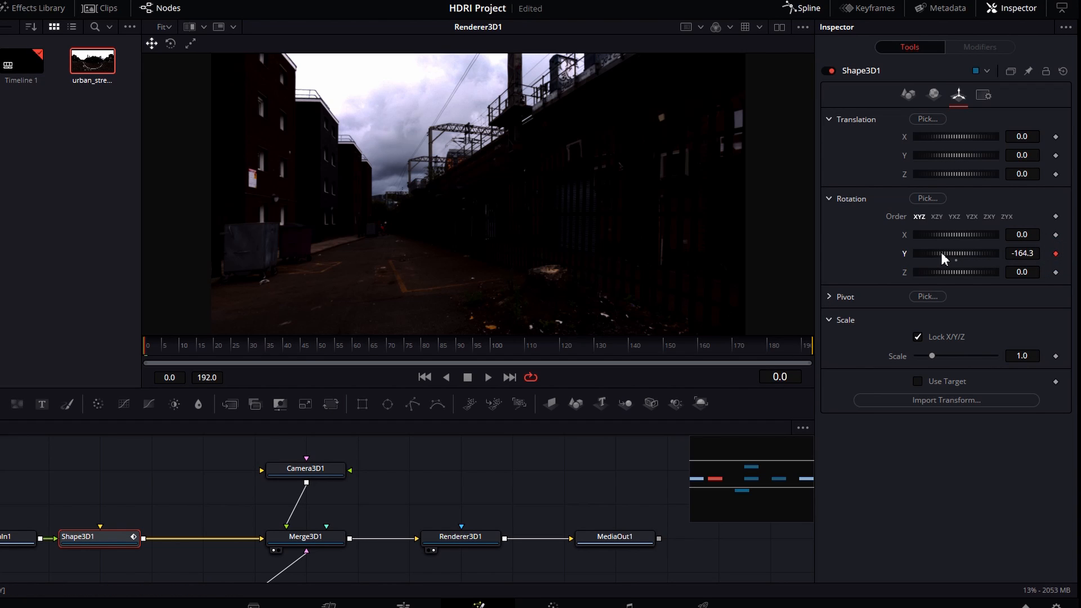
# Keyframe the sphere's Y rotation at frame 0 and set a new value at frame 130
pyautogui.moveTo(954, 253); pyautogui.dragTo(934, 252)
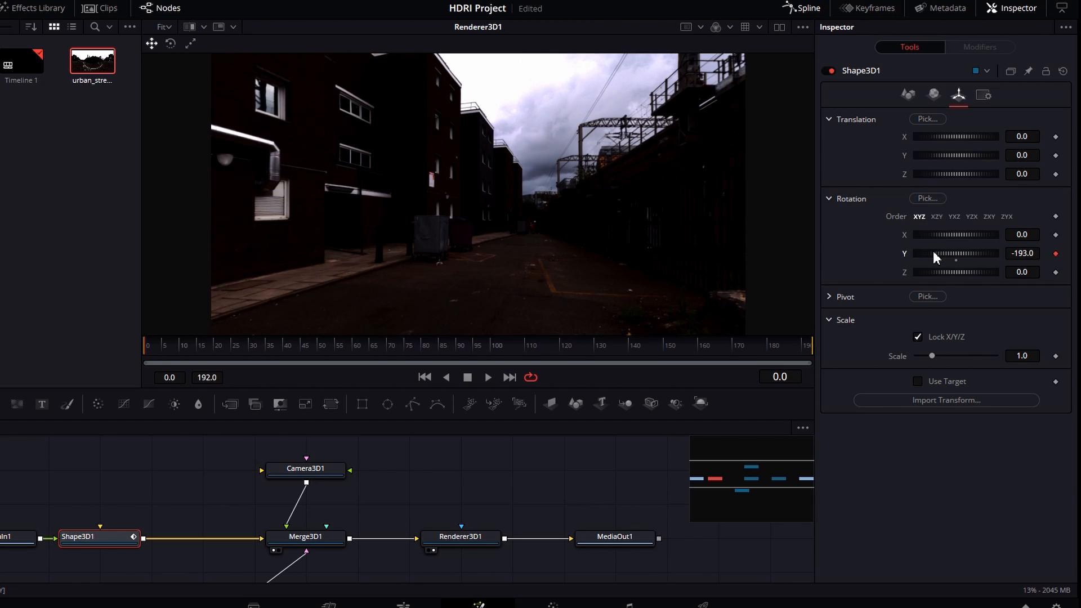
pyautogui.moveTo(958, 253); pyautogui.dragTo(953, 253)
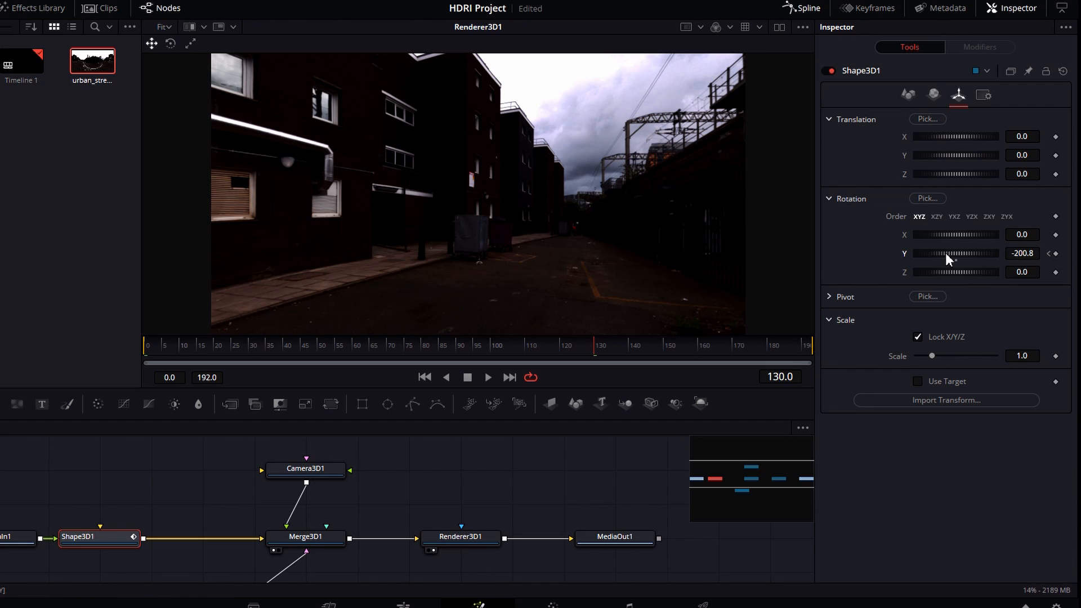
pyautogui.moveTo(965, 253); pyautogui.dragTo(972, 252)
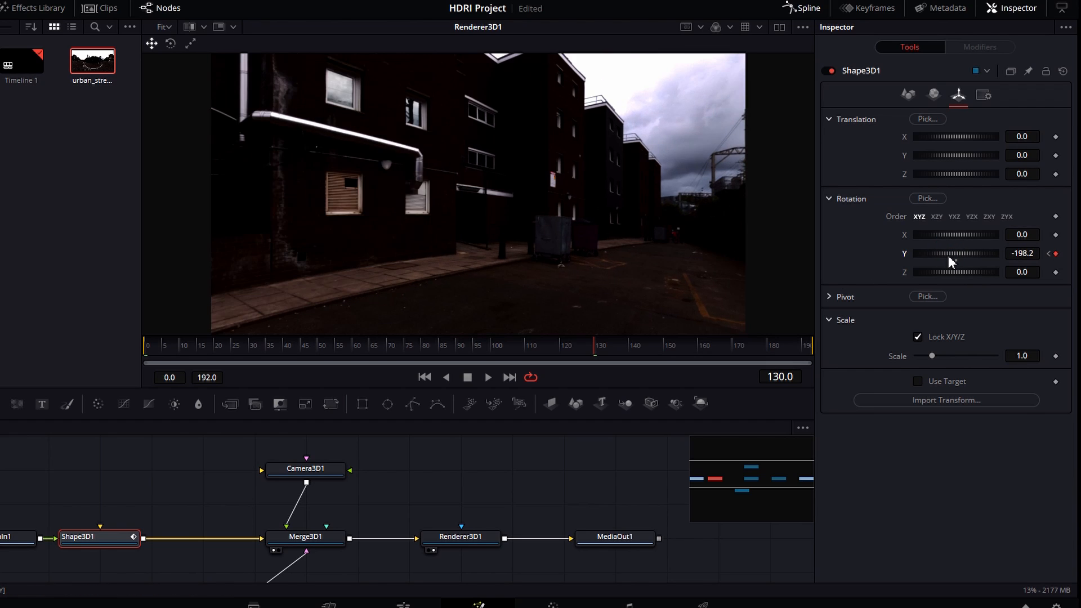
pyautogui.moveTo(937, 253); pyautogui.dragTo(955, 253)
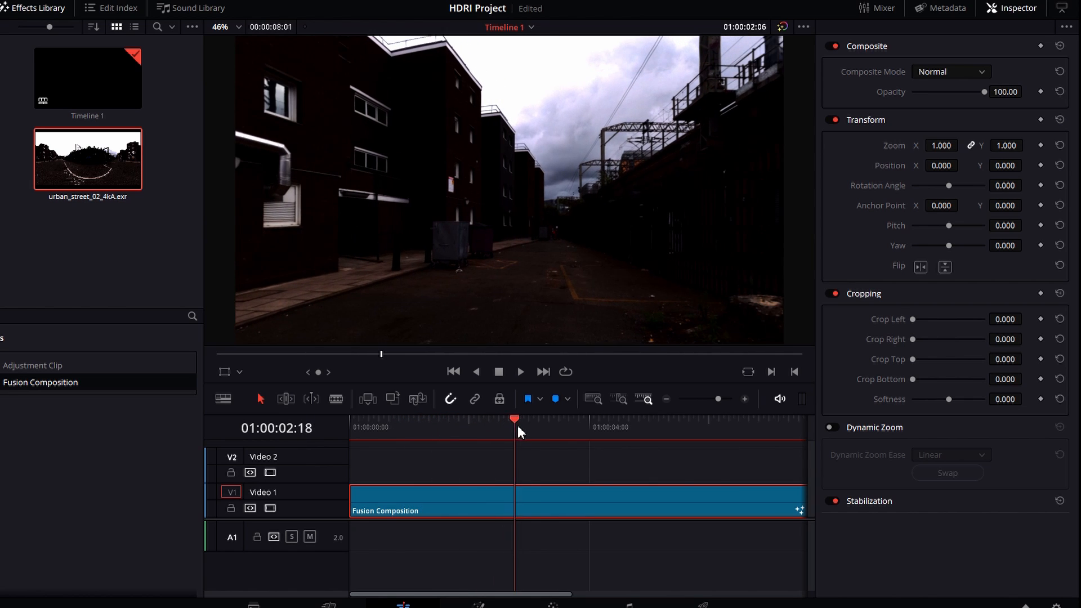
# Scrub the Edit page timeline to about three seconds to preview the turning street view
pyautogui.click(534, 418)
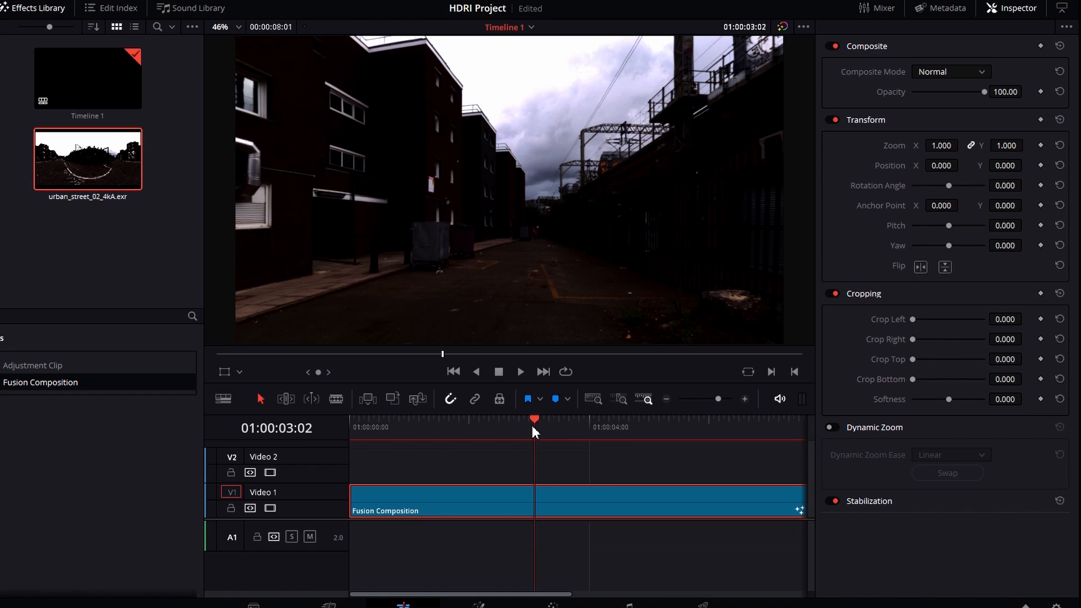
pyautogui.moveTo(510, 444)
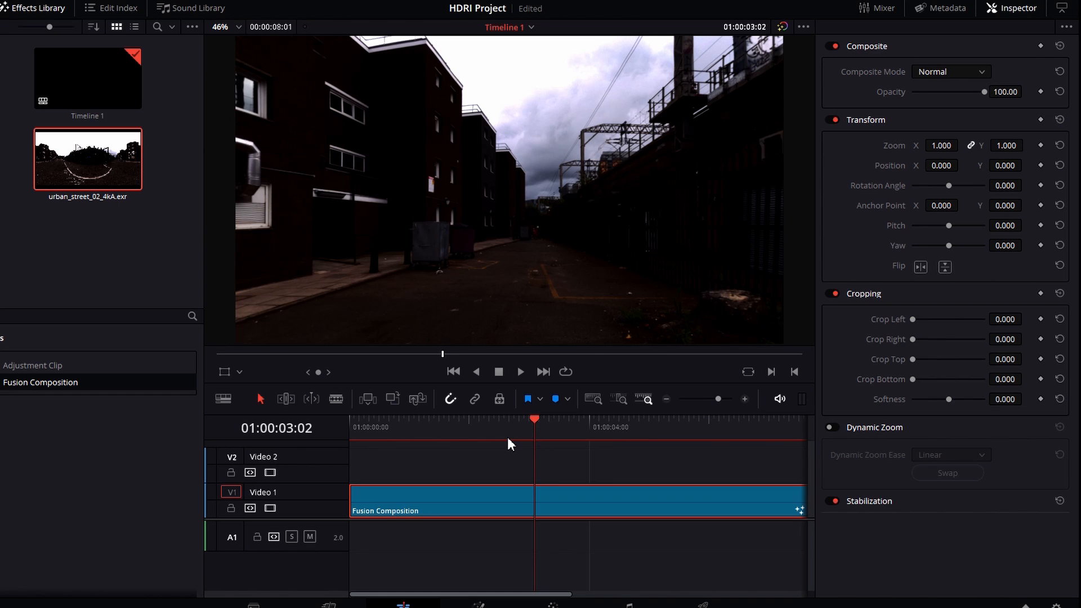
pyautogui.moveTo(505, 442)
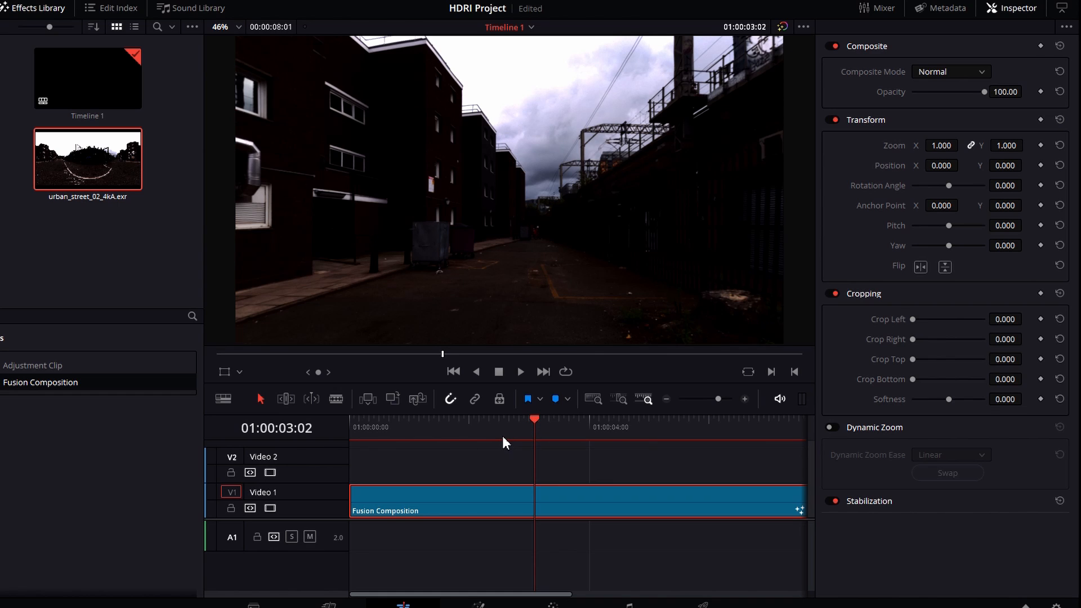
pyautogui.moveTo(499, 445)
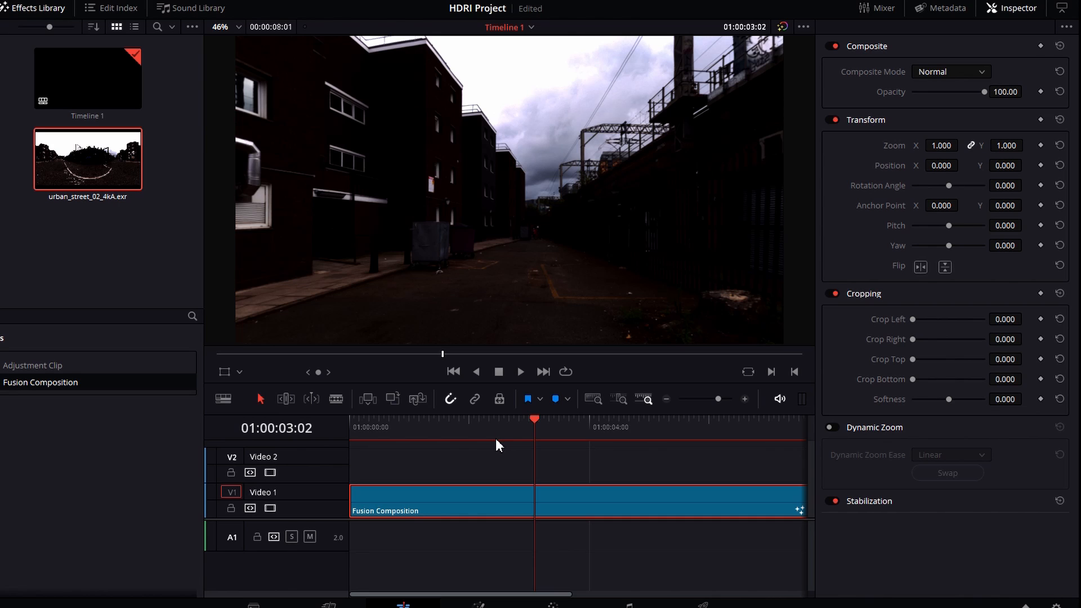
pyautogui.moveTo(494, 456)
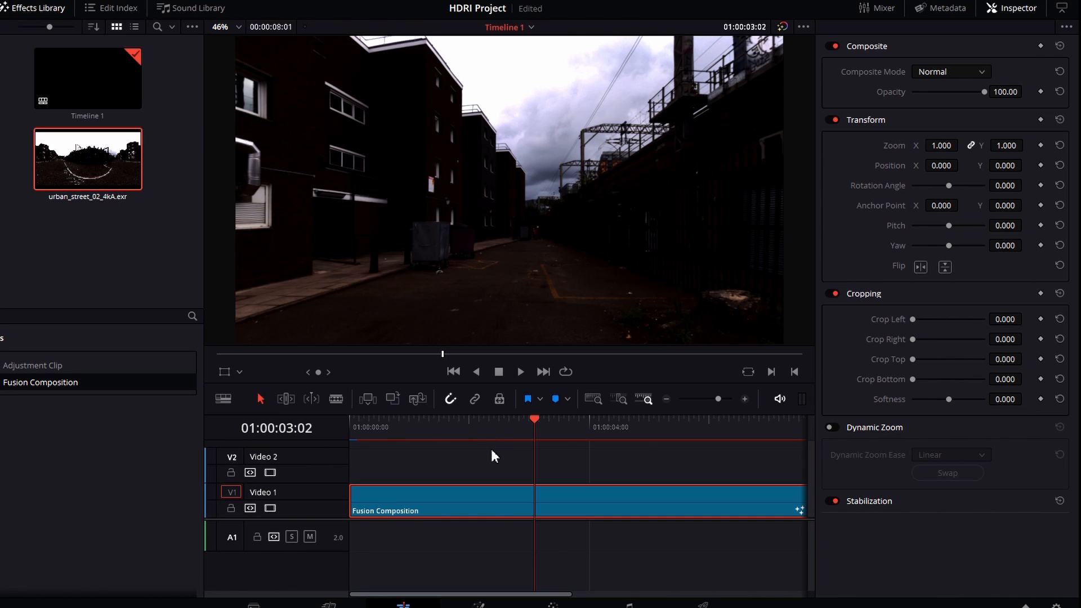